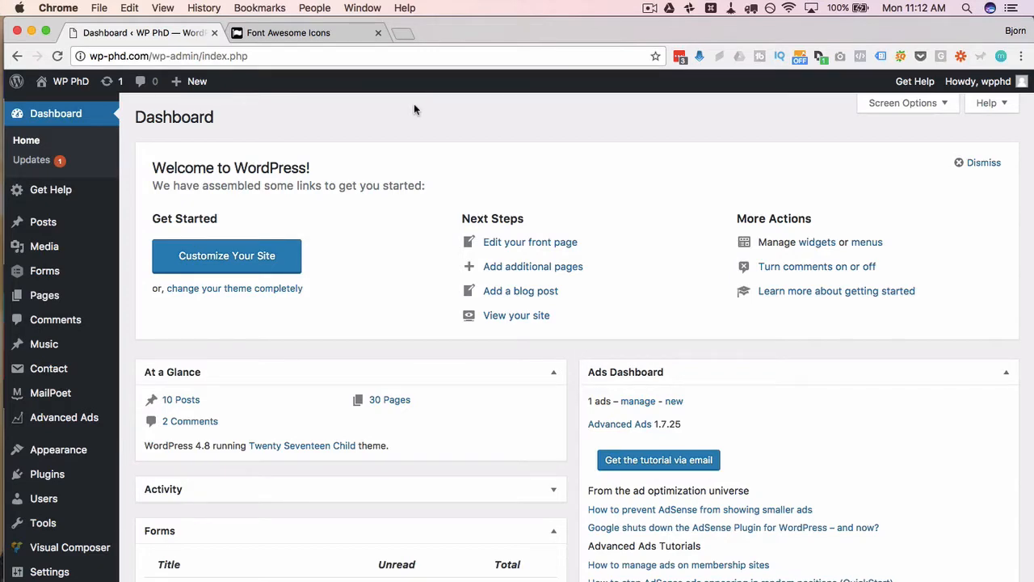
- Search the plugin directory for 'font awesome icons' from Plugins > Add New
scroll("down", 3)
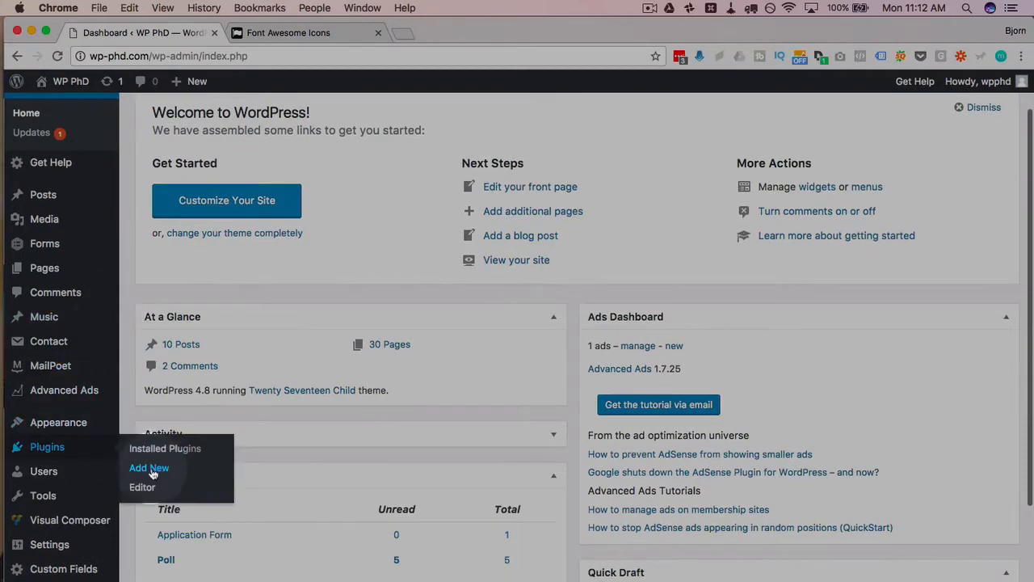
left_click(149, 468)
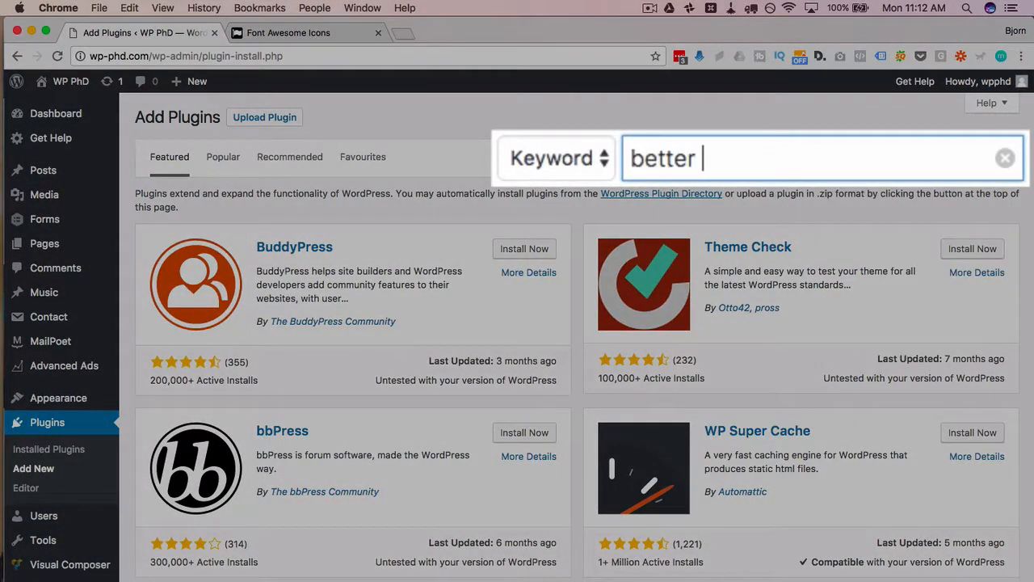
type("font awesome icons")
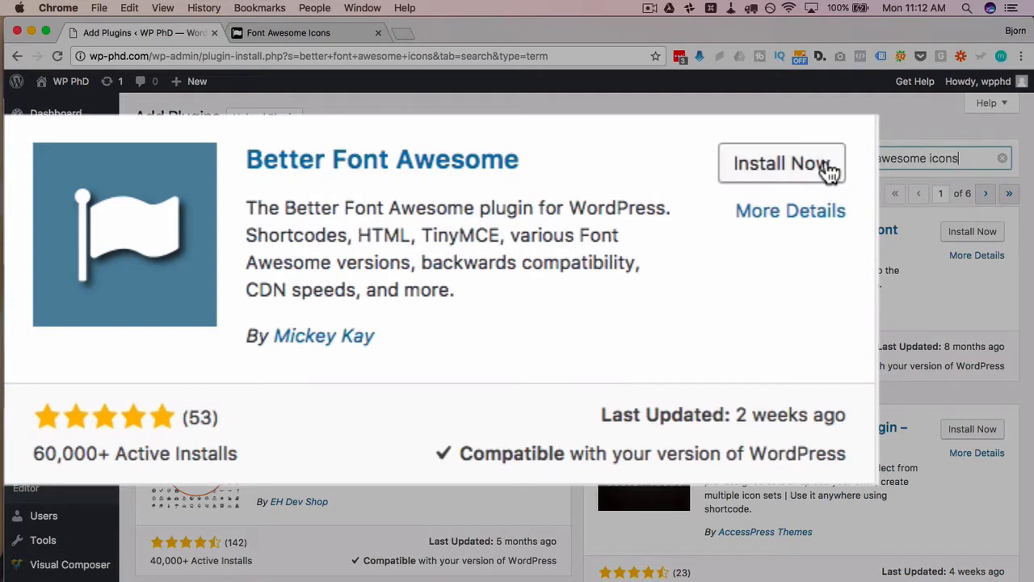
- Install and activate the Better Font Awesome plugin
left_click(782, 161)
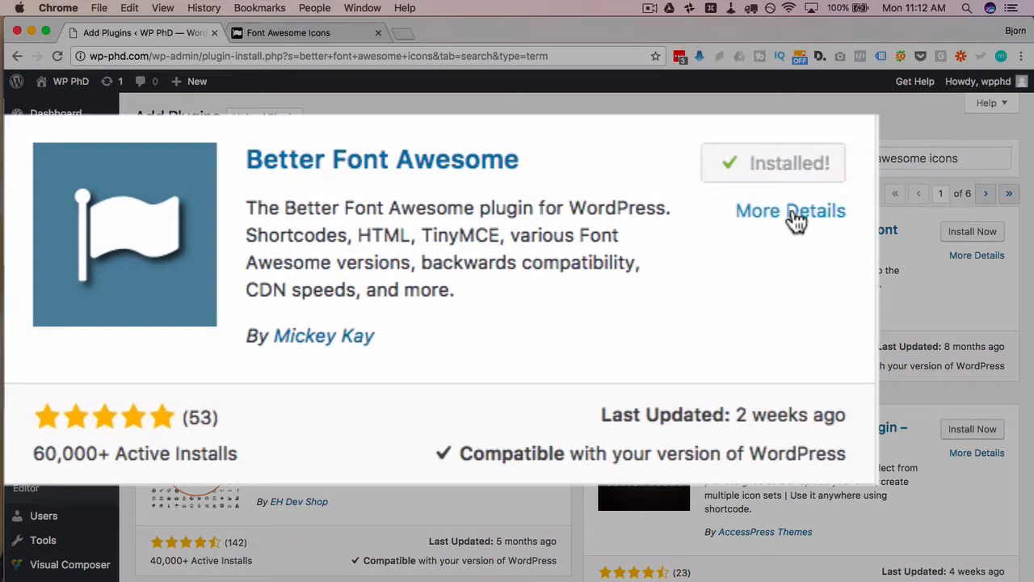
left_click(772, 162)
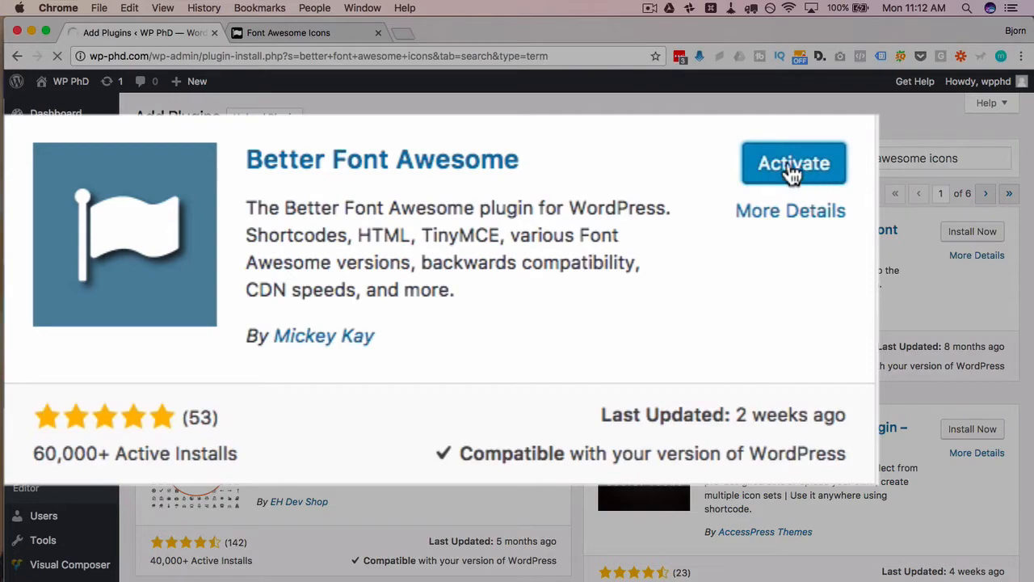
left_click(793, 162)
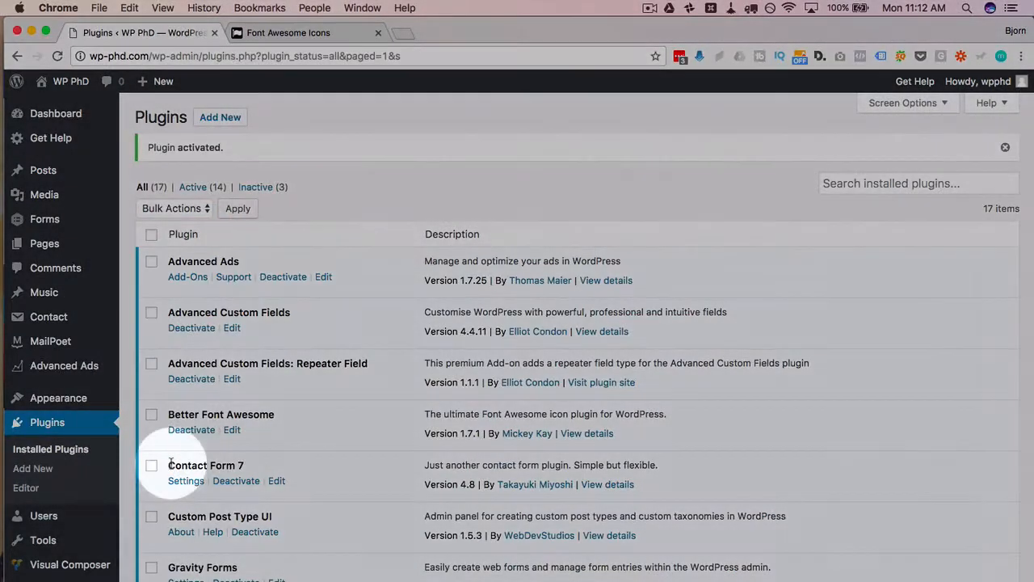
mouse_move(42, 540)
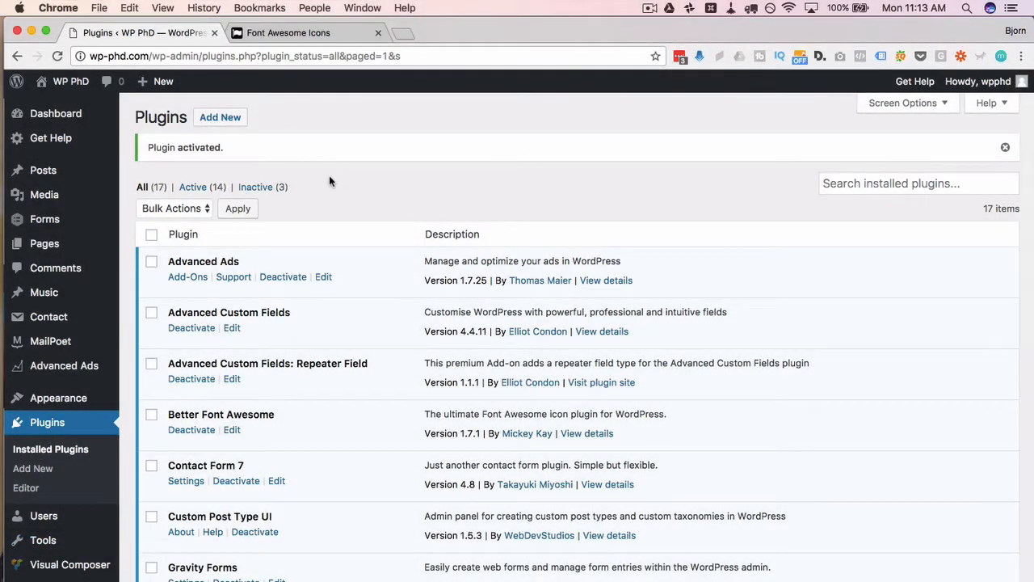
mouse_move(32, 468)
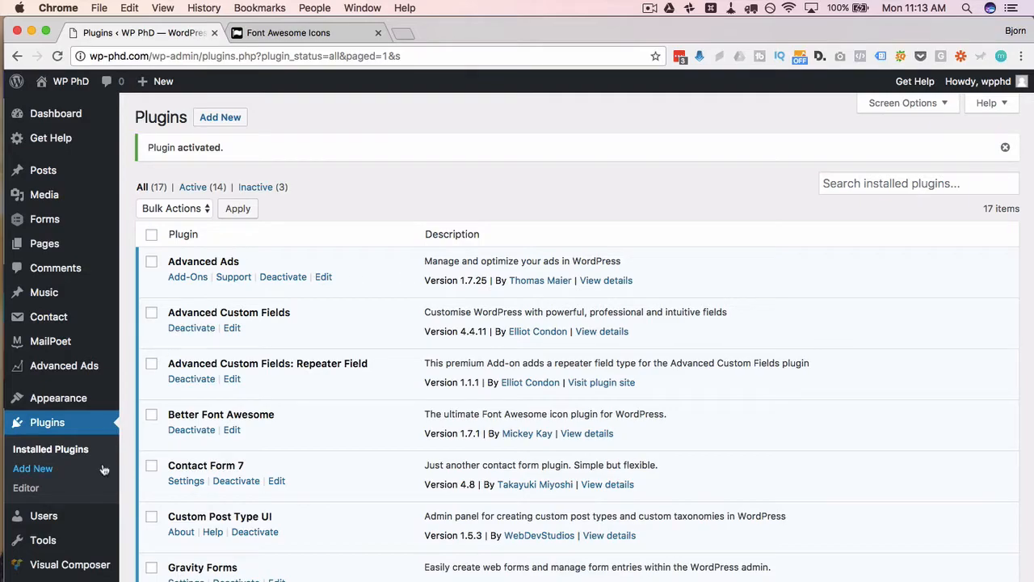
left_click(48, 478)
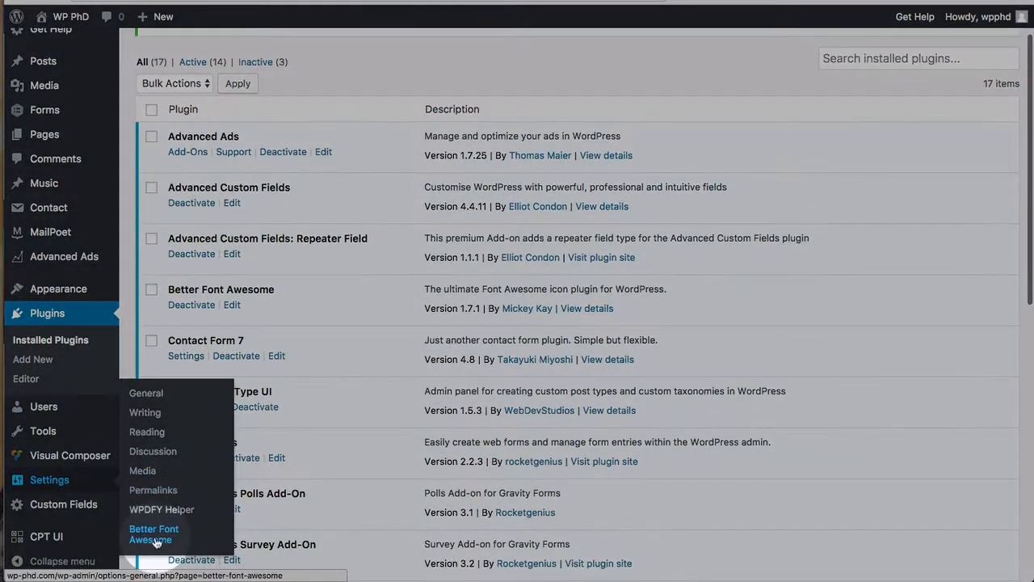
- Review Better Font Awesome settings: version Always Latest, toggle Remove existing Font Awesome off again
left_click(154, 534)
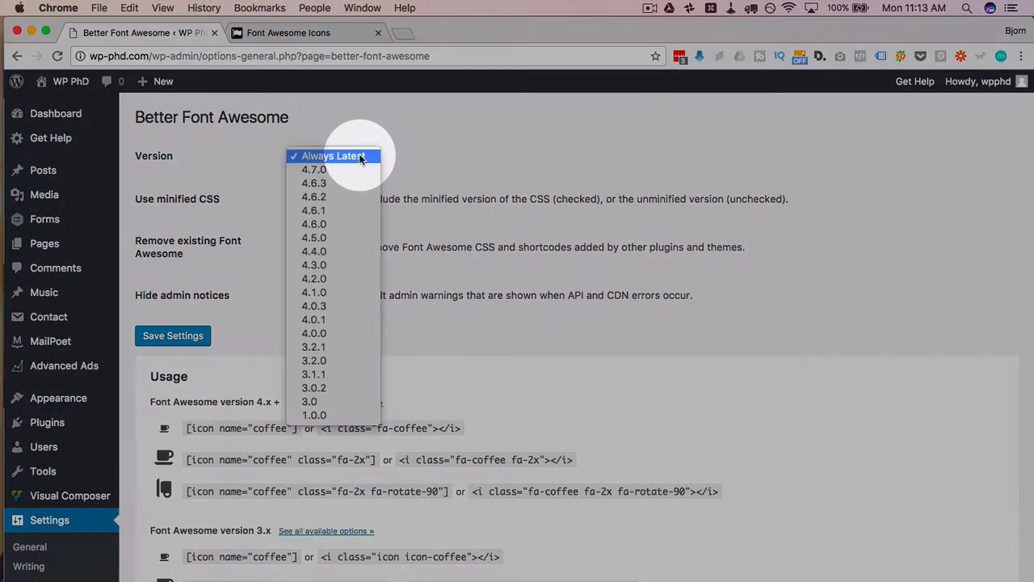
mouse_move(338, 155)
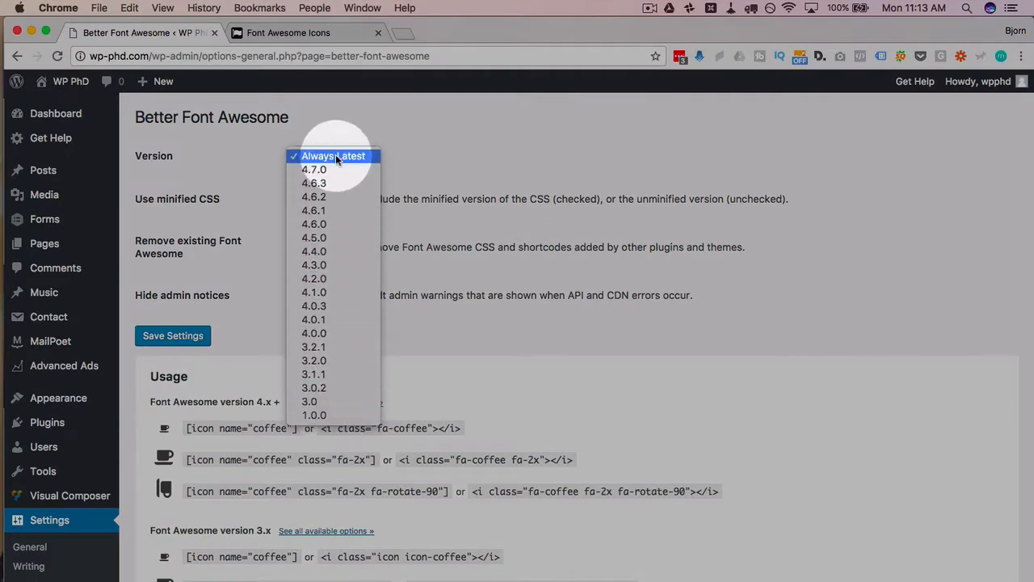
left_click(333, 155)
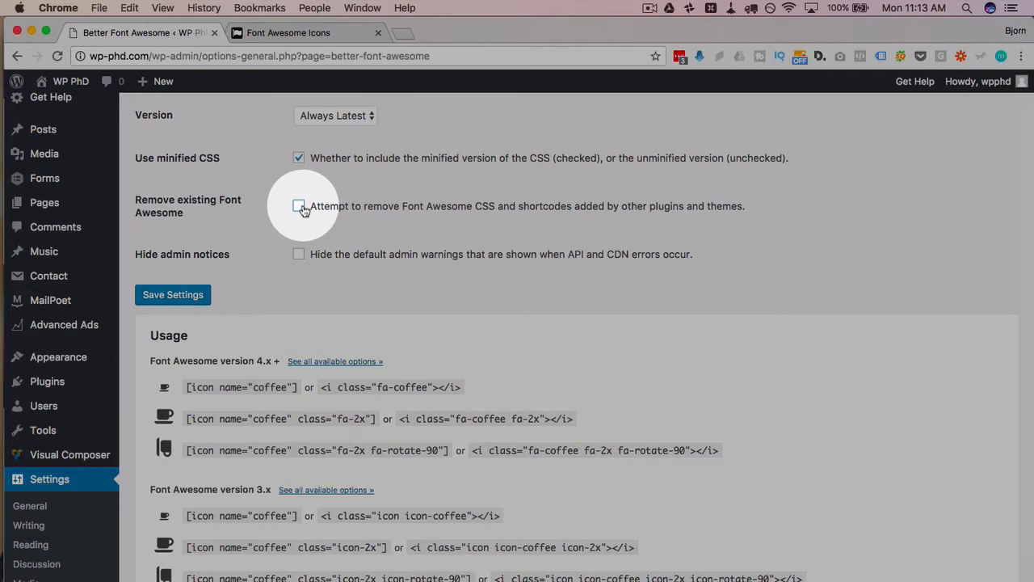
left_click(297, 205)
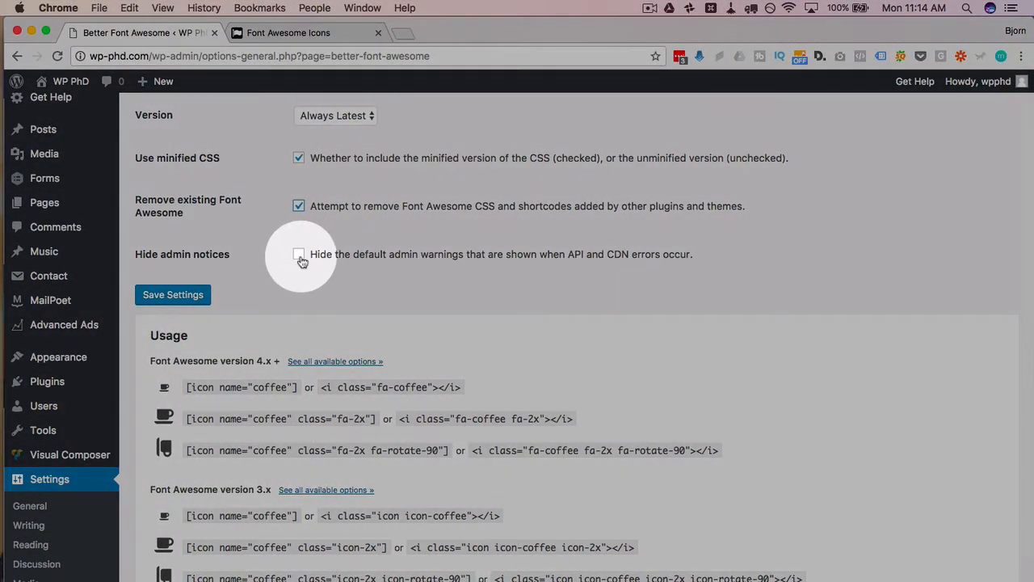
left_click(299, 205)
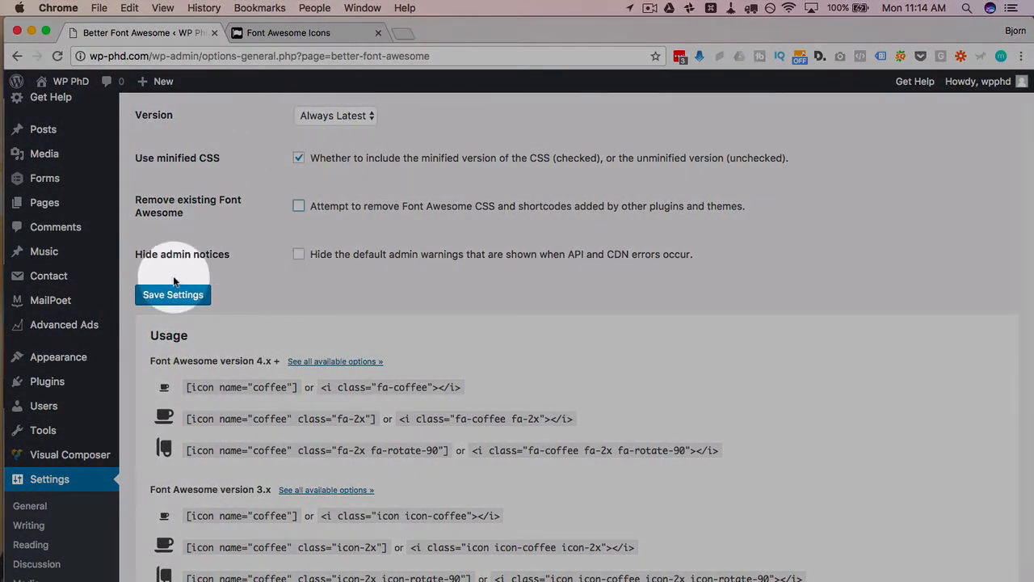
scroll("down", 3)
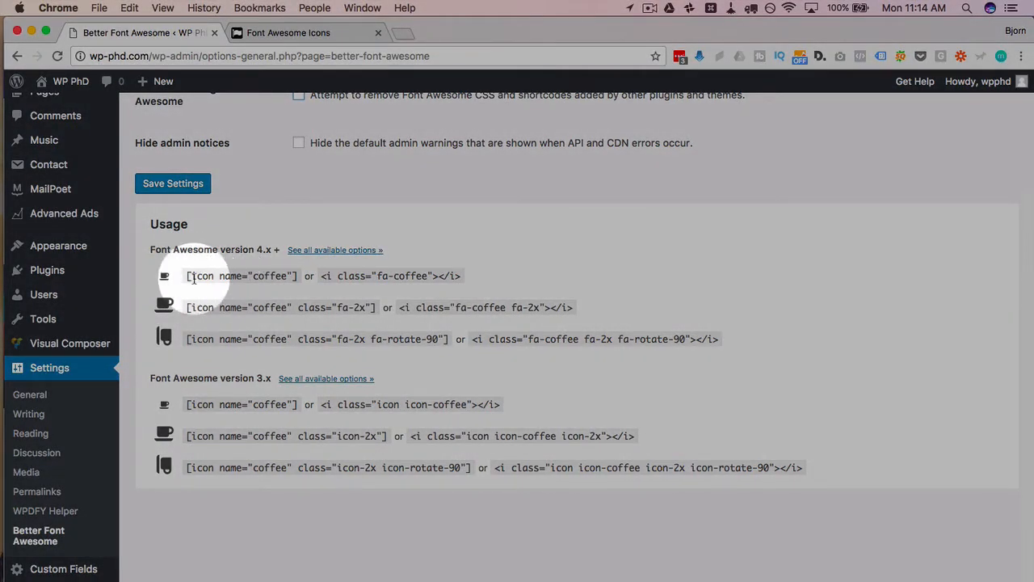
mouse_move(271, 249)
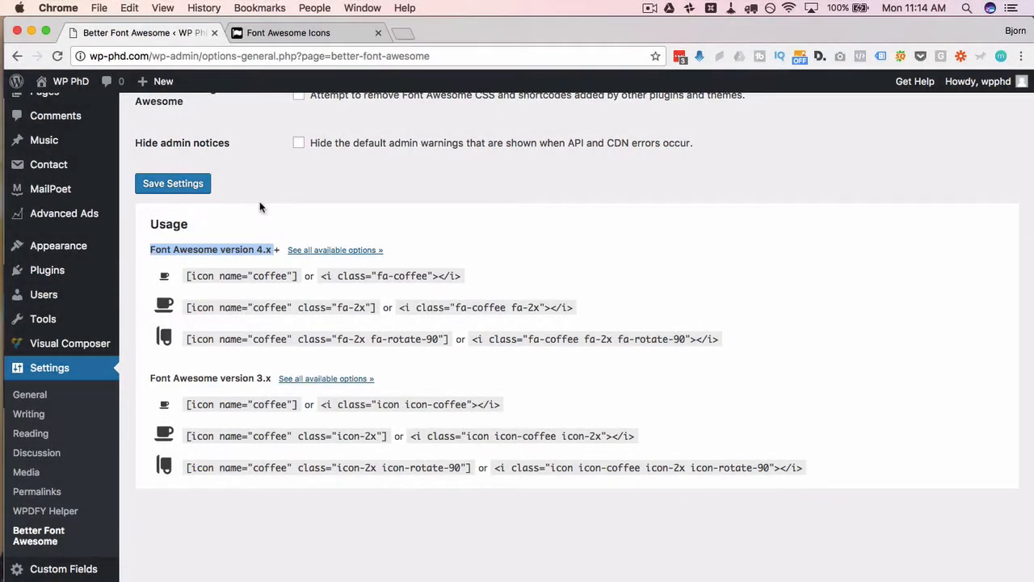
mouse_move(185, 282)
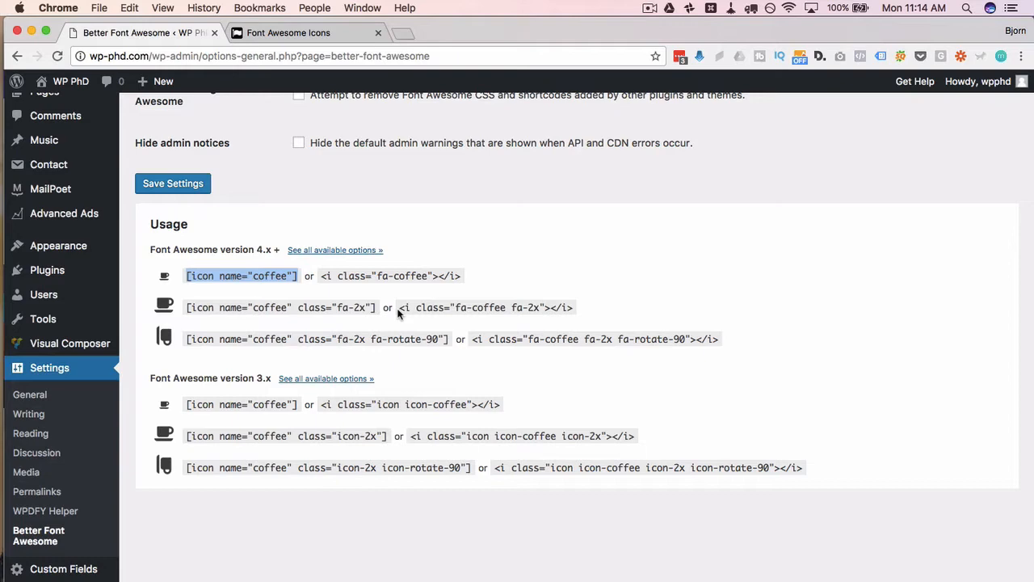
mouse_move(346, 276)
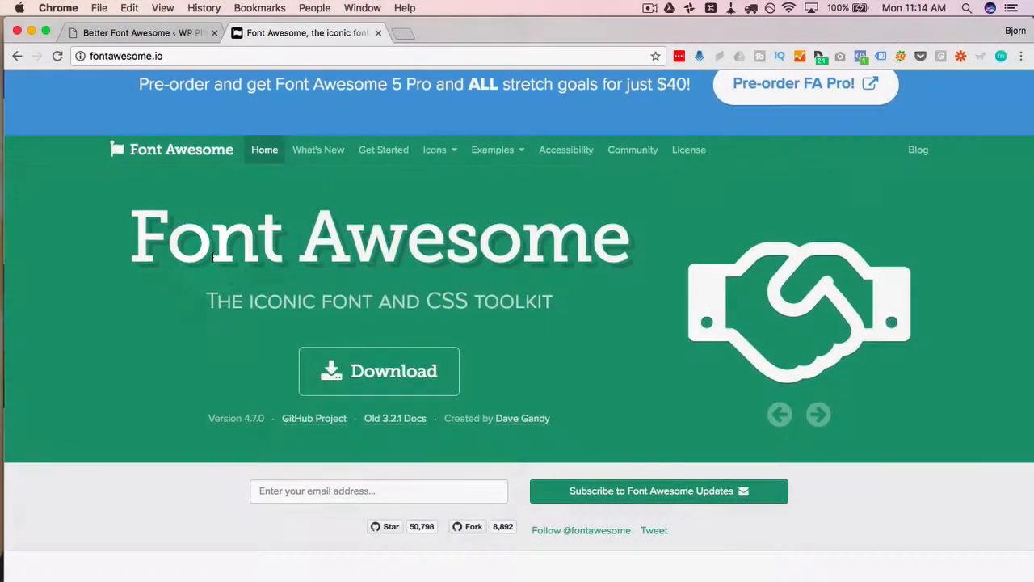
- Browse the full Font Awesome icon list and open the fa-upload icon page
left_click(435, 149)
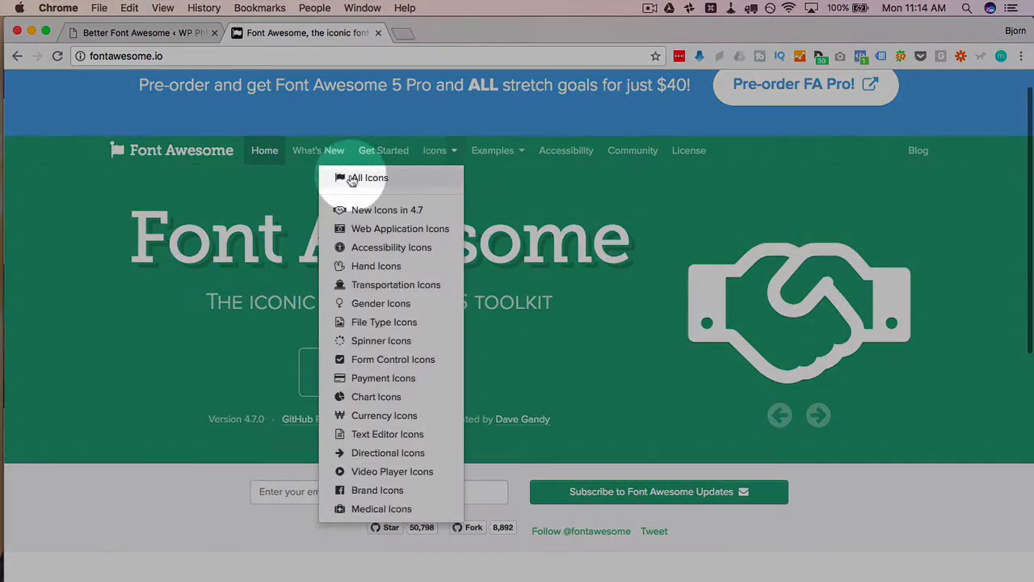
left_click(368, 177)
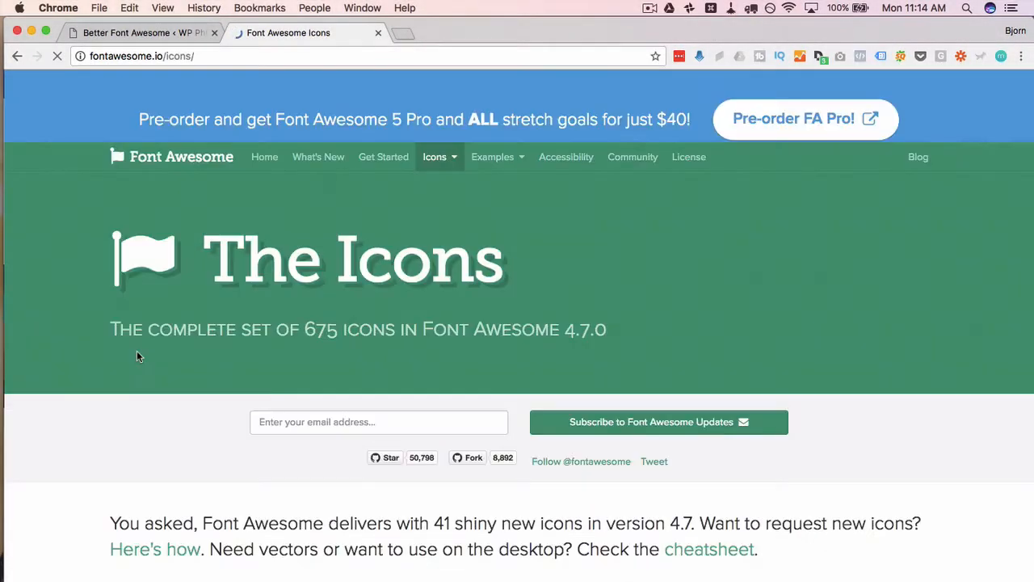
scroll("down", 3)
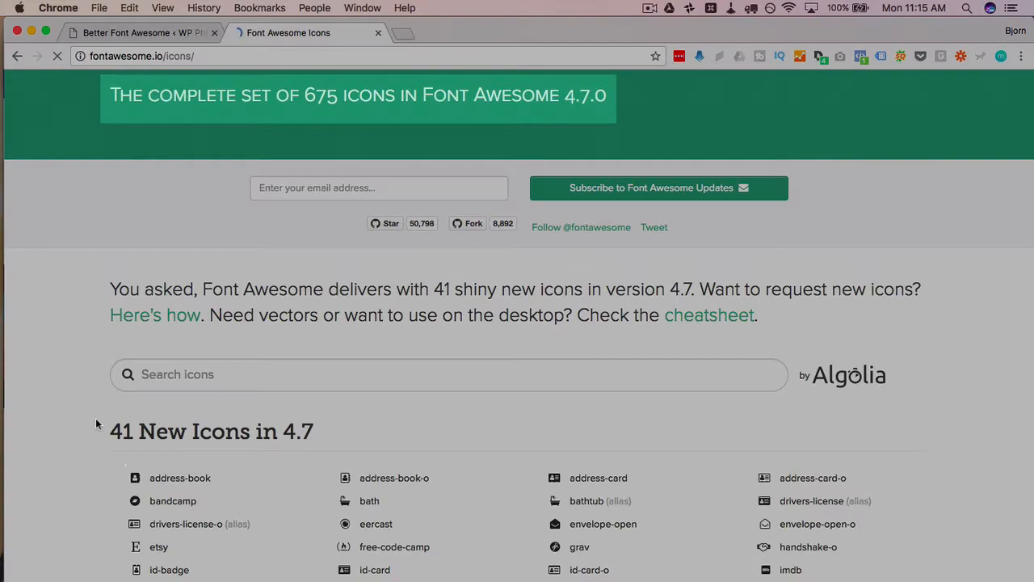
scroll("down", 3)
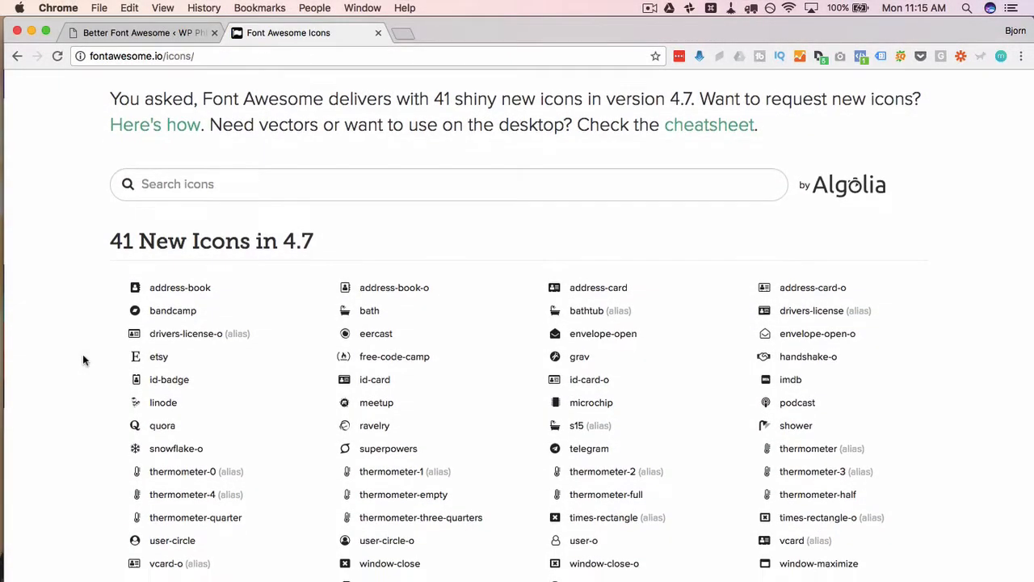
scroll("down", 3)
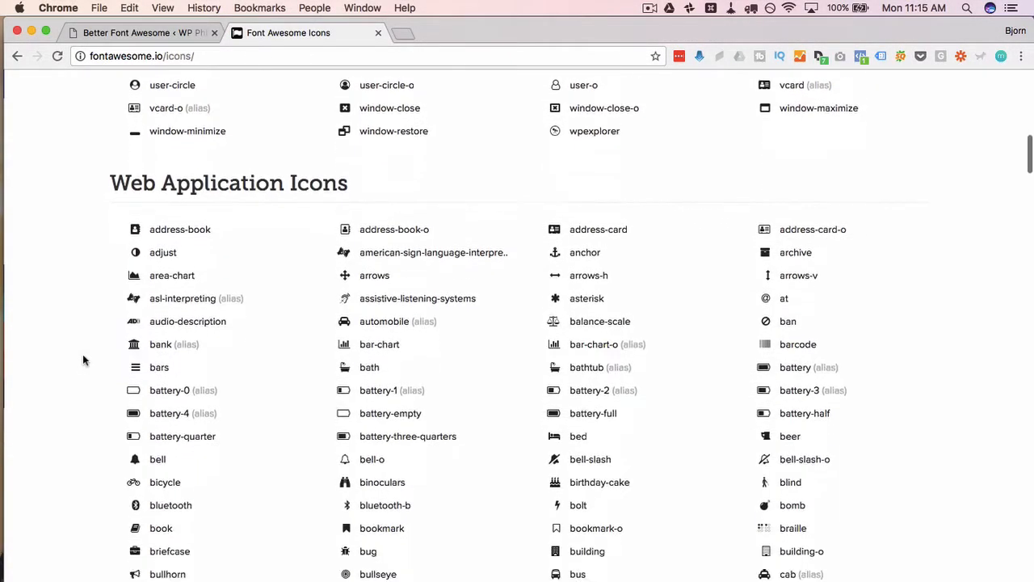
scroll("down", 3)
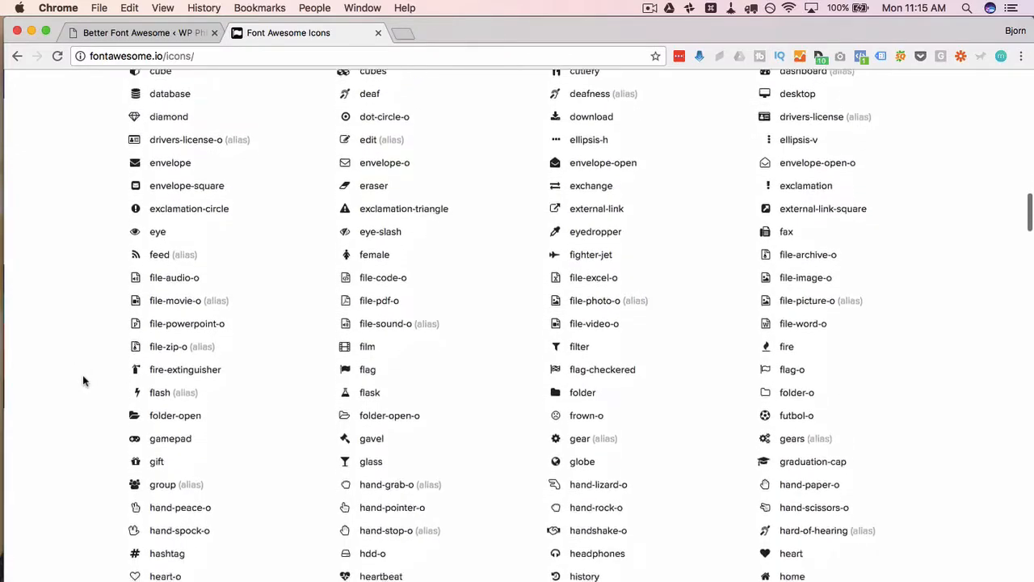
scroll("down", 3)
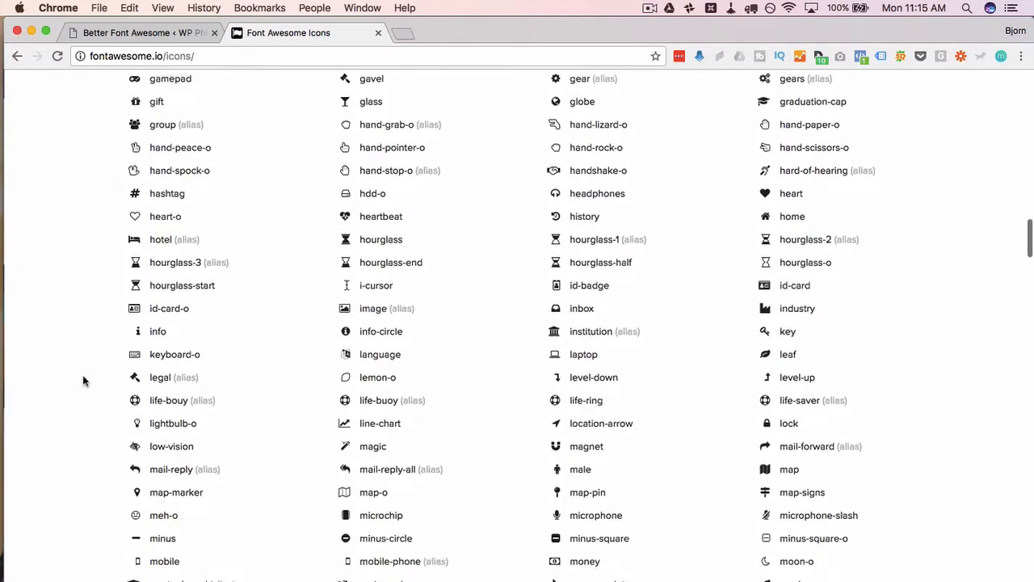
scroll("down", 3)
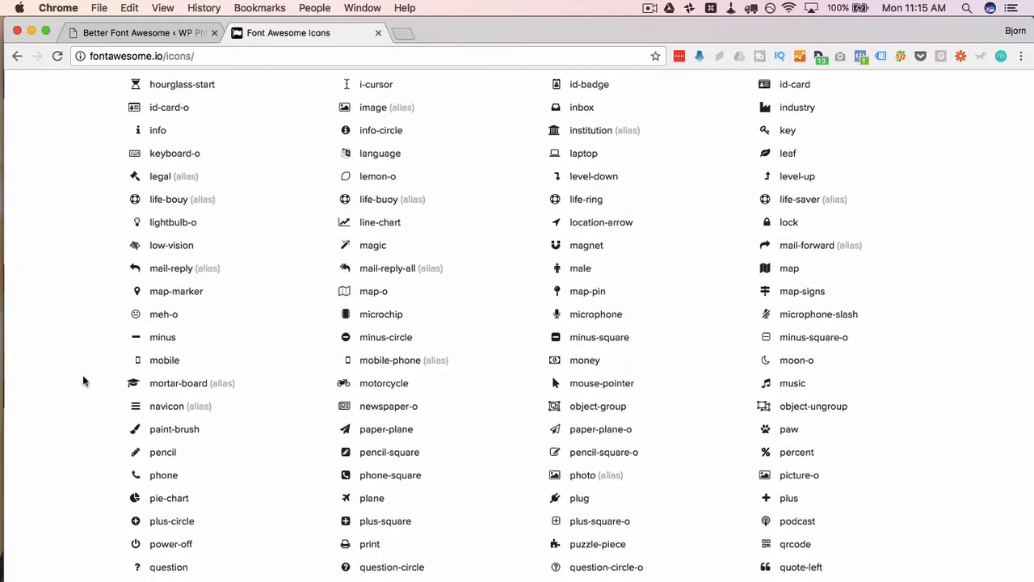
scroll("down", 3)
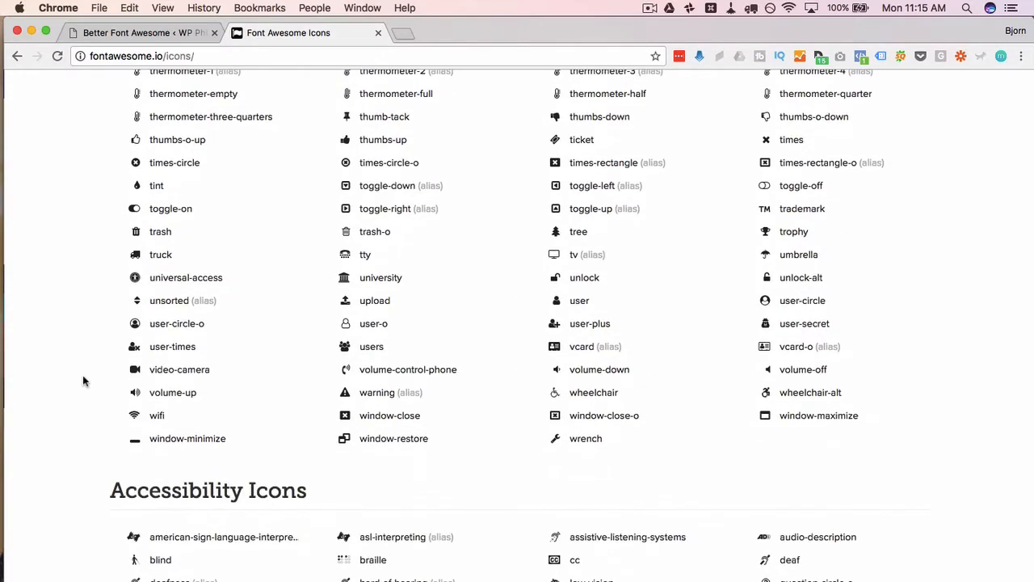
left_click(375, 299)
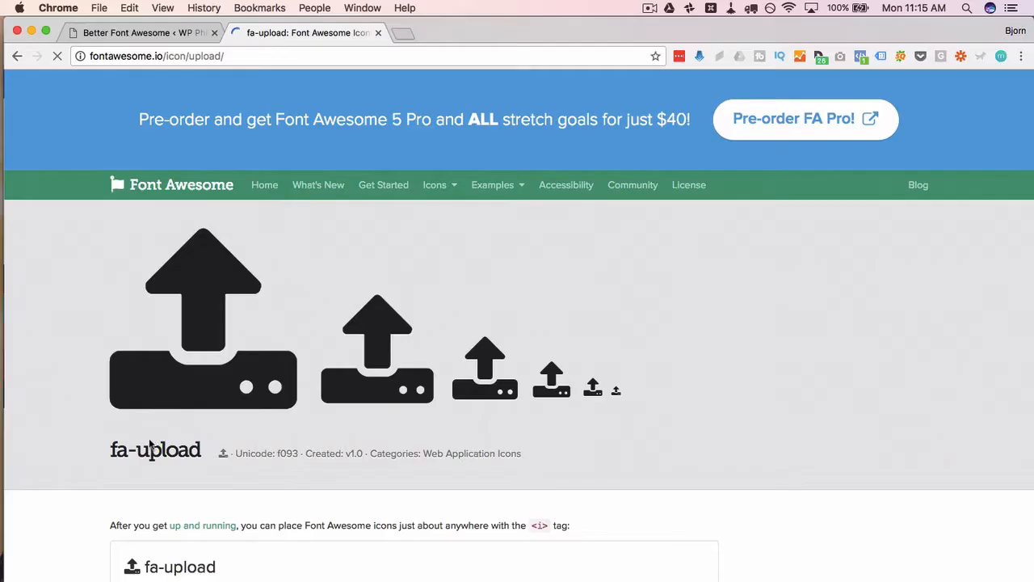
- Copy the [icon name="coffee"] shortcode from the plugin's usage examples
scroll("down", 3)
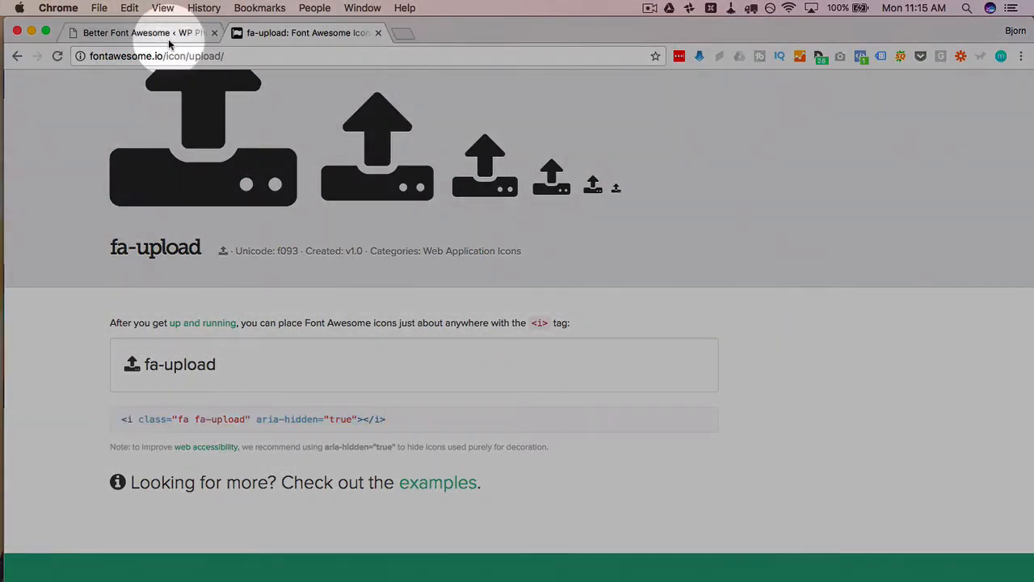
left_click(129, 32)
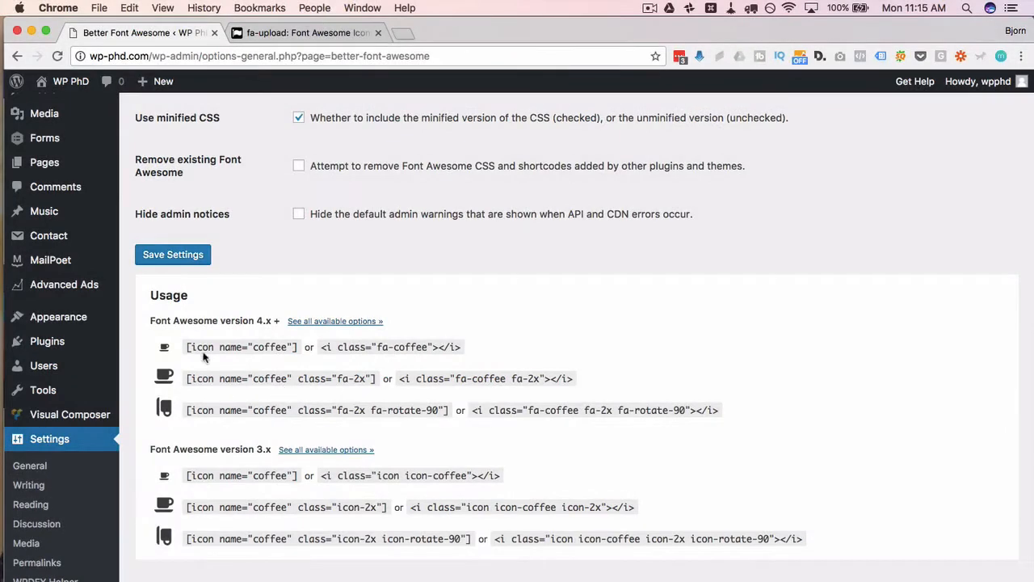
double_click(241, 346)
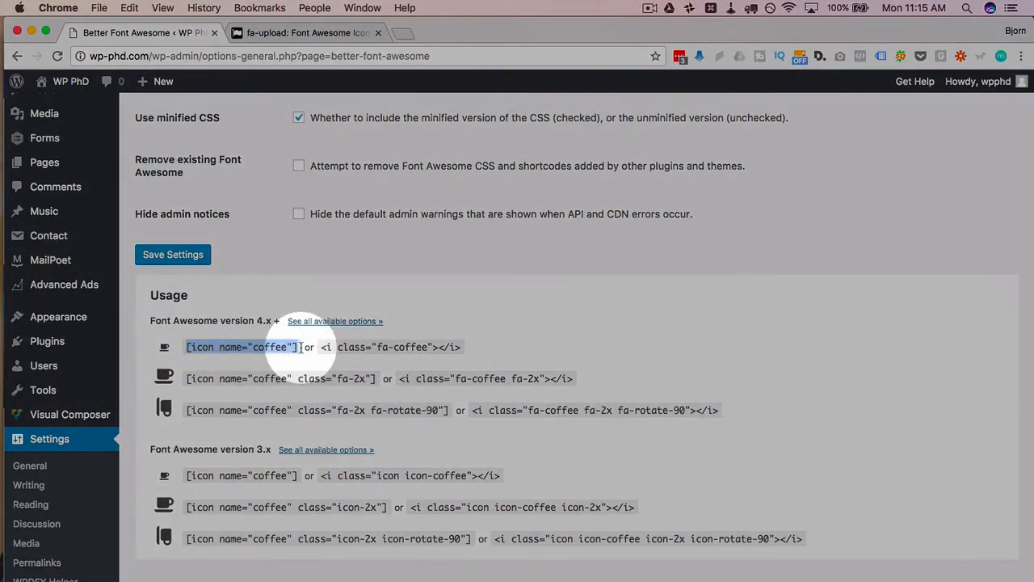
left_click(305, 33)
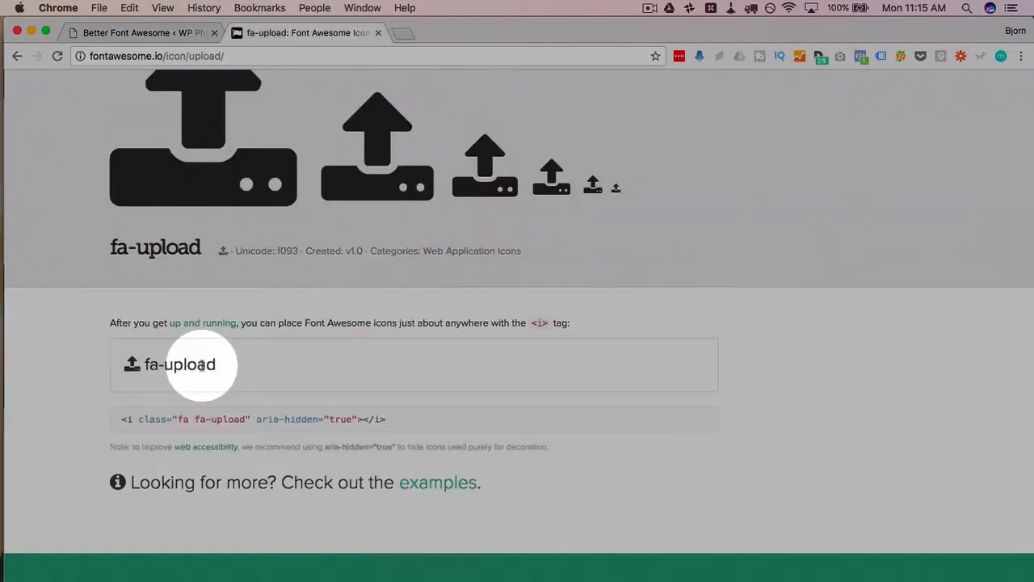
left_click(138, 32)
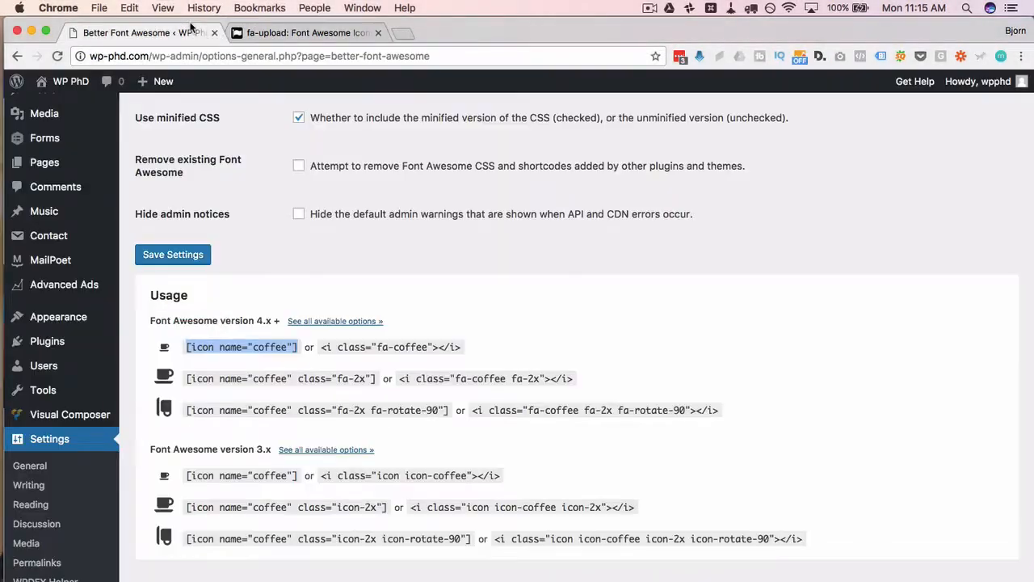
right_click(241, 345)
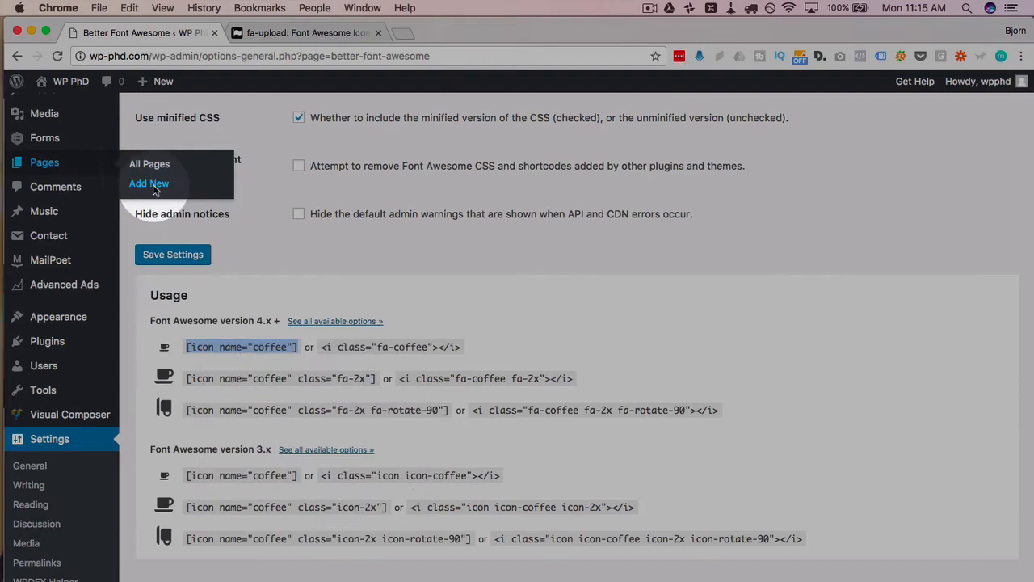
- Start a new blank page via Pages > Add New
left_click(148, 184)
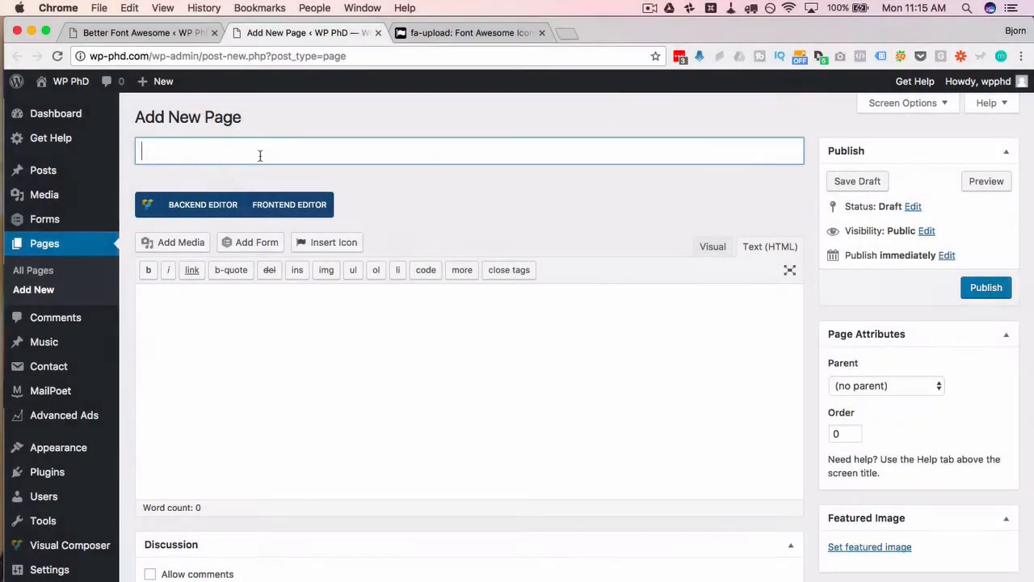
- Publish a page titled 'Font Awesome' containing the coffee icon shortcode
type("Font Awesome")
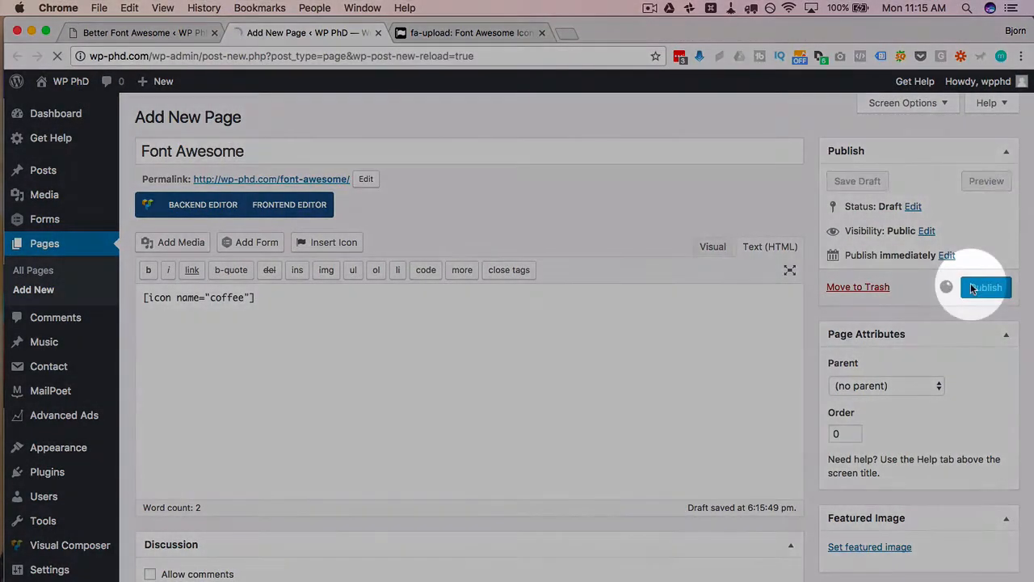
left_click(986, 287)
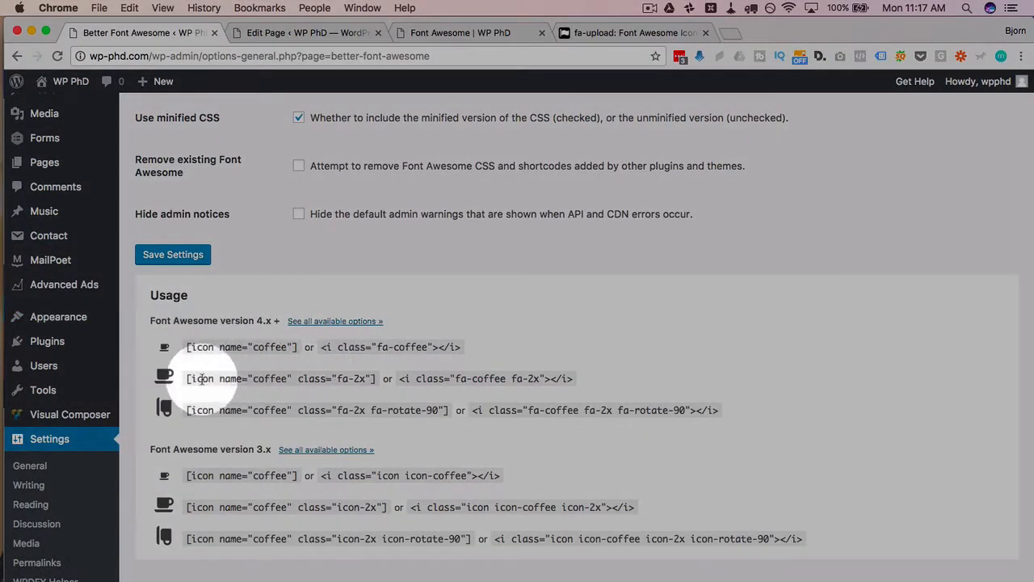
- Copy class="fa-2x" from the larger coffee icon example
double_click(336, 378)
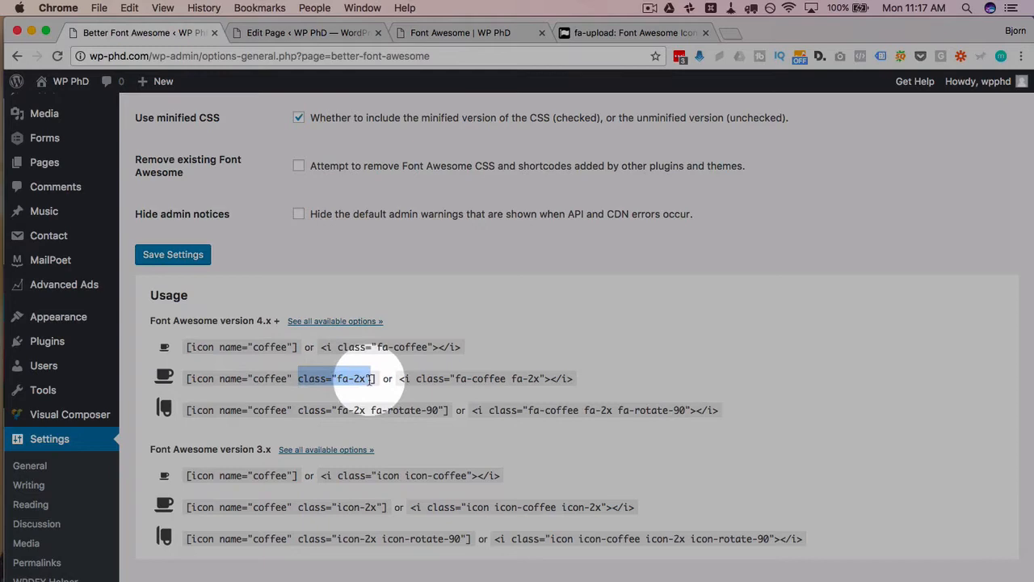
right_click(348, 378)
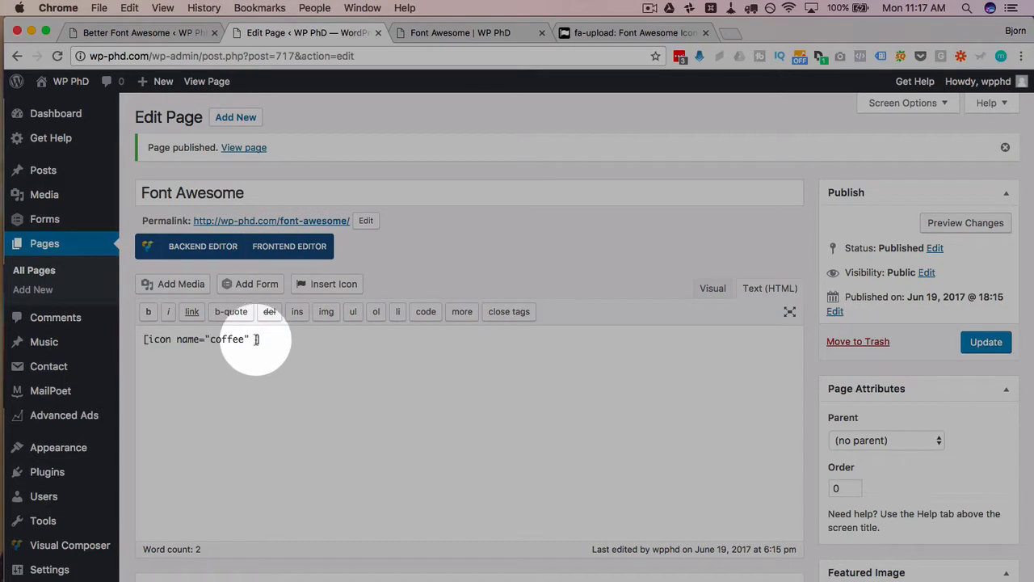
mouse_move(294, 433)
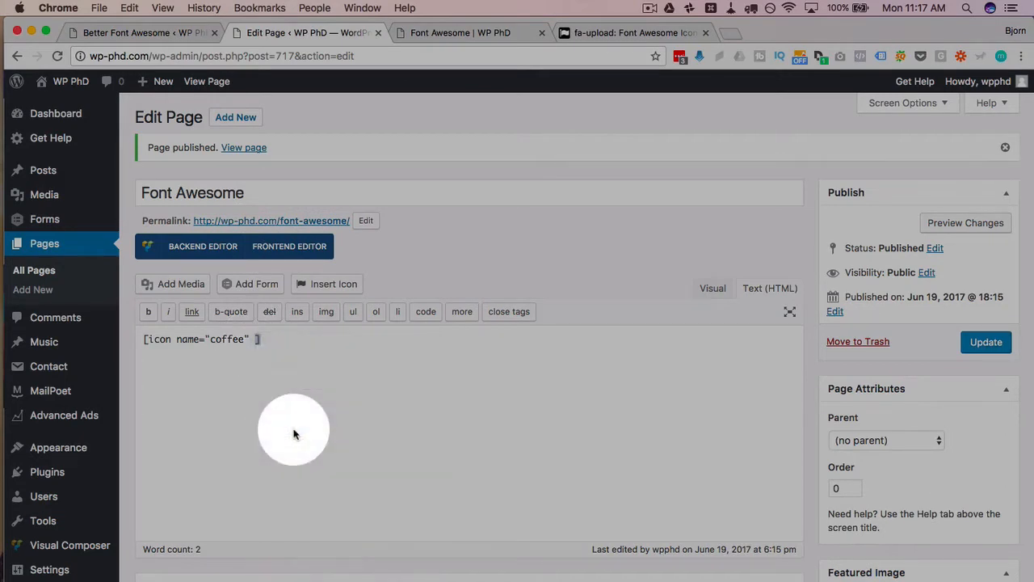
- Add class="fa-2x" to the coffee shortcode, update, and reload the live page
type("class=\"fa-2x\"")
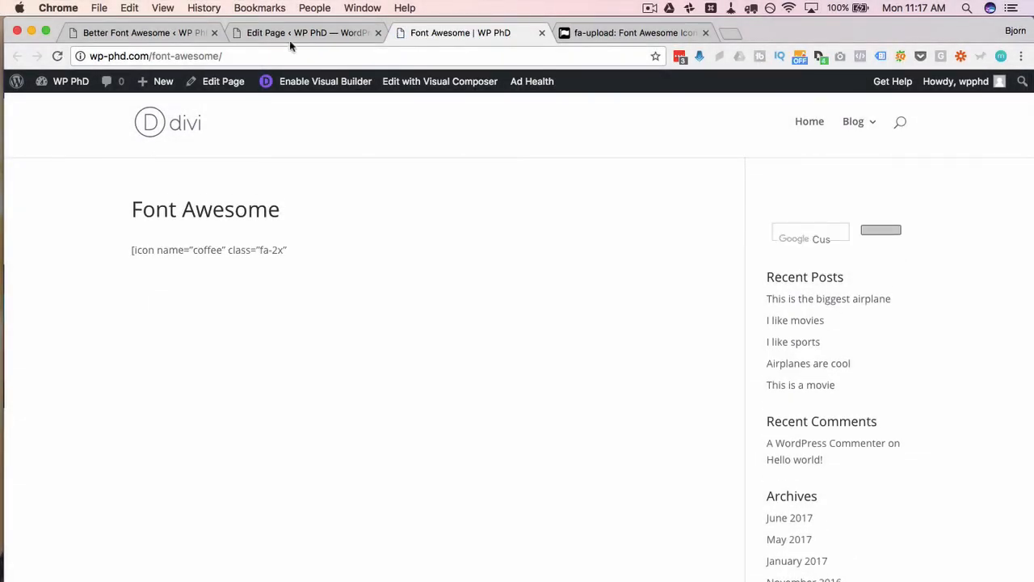
left_click(223, 80)
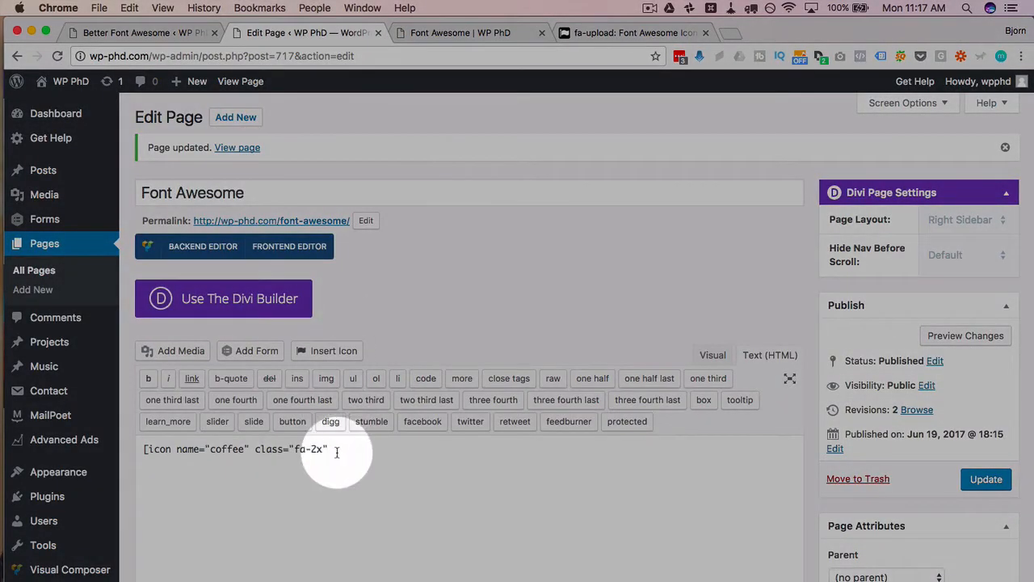
left_click(985, 478)
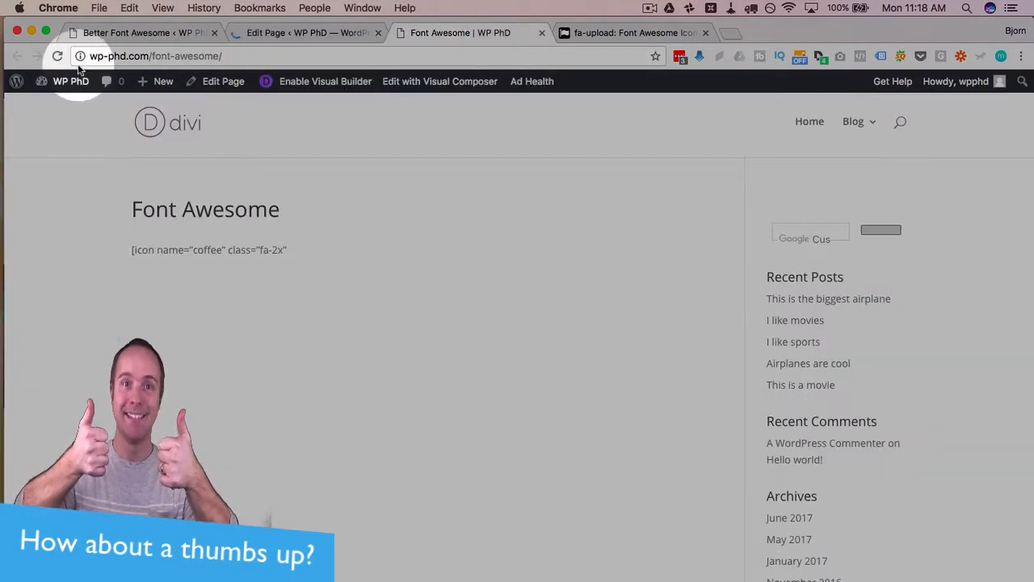
left_click(56, 55)
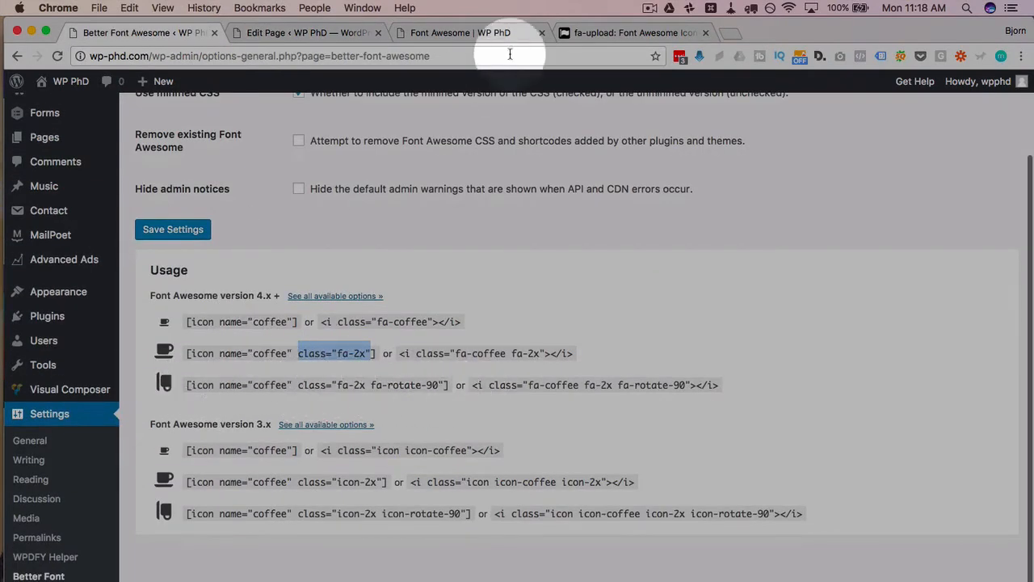
- Browse the Font Awesome Examples page (larger, animated, stacked icons), then return to the page editor
left_click(630, 32)
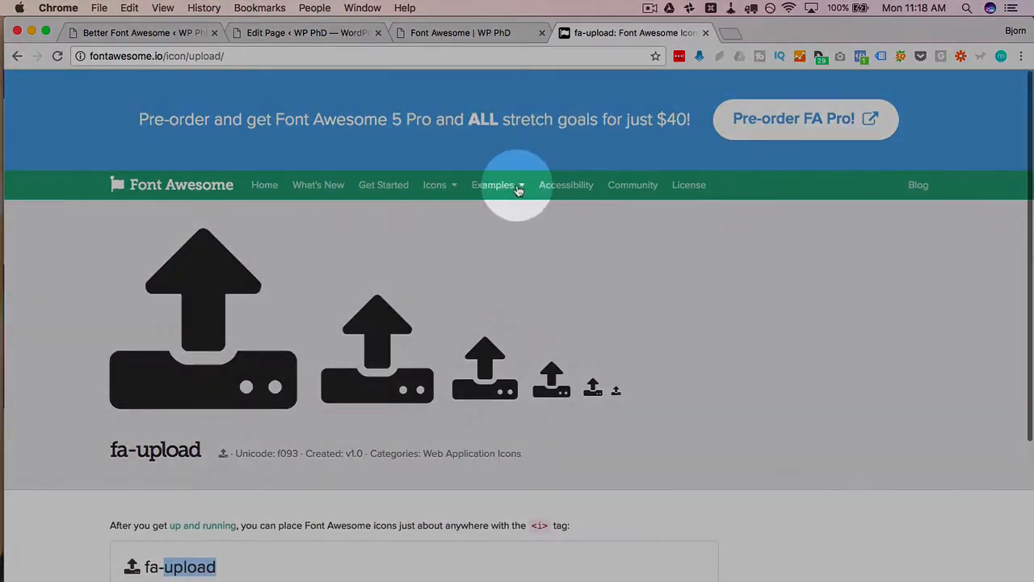
left_click(491, 184)
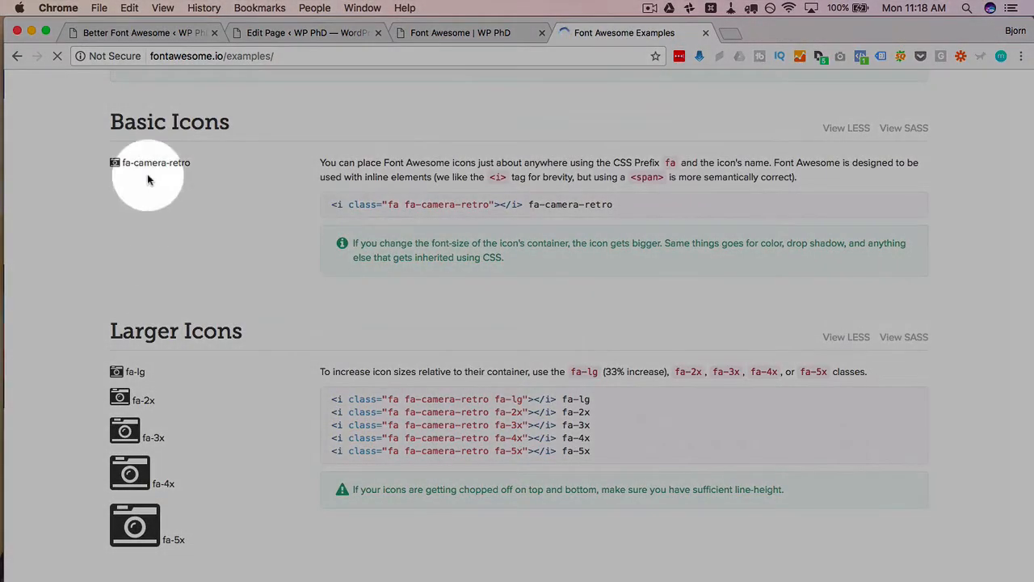
scroll("down", 3)
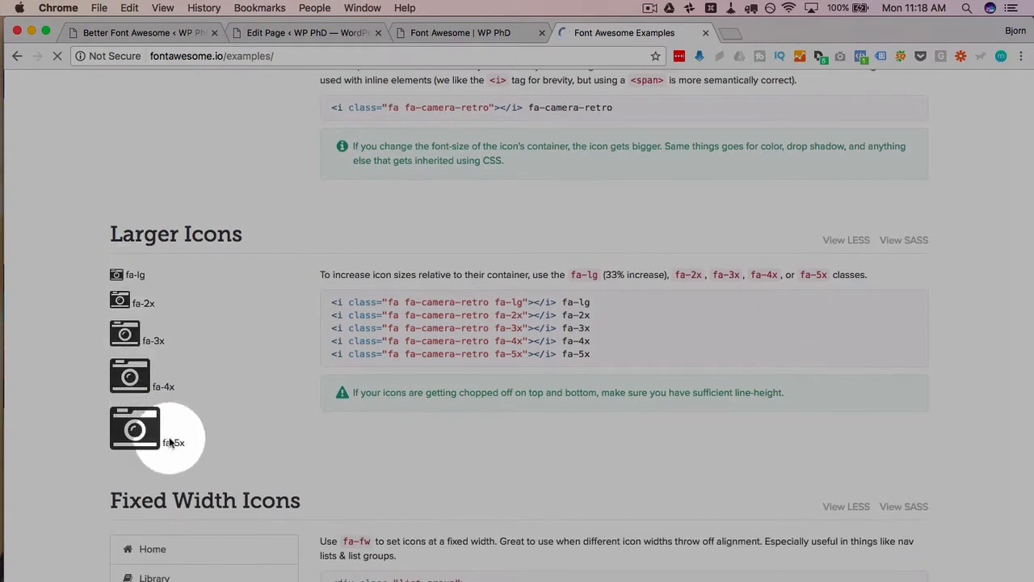
scroll("down", 3)
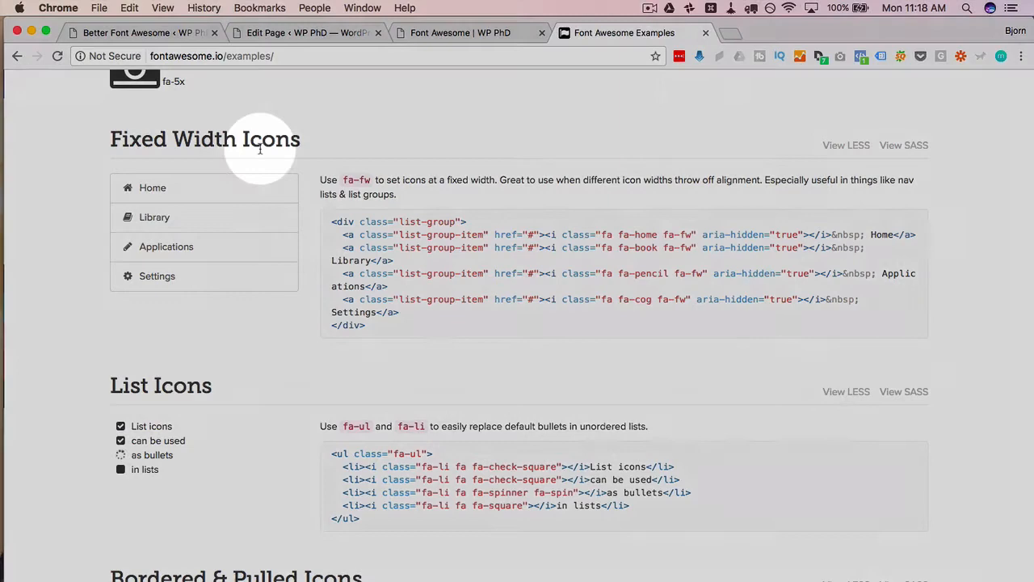
scroll("down", 3)
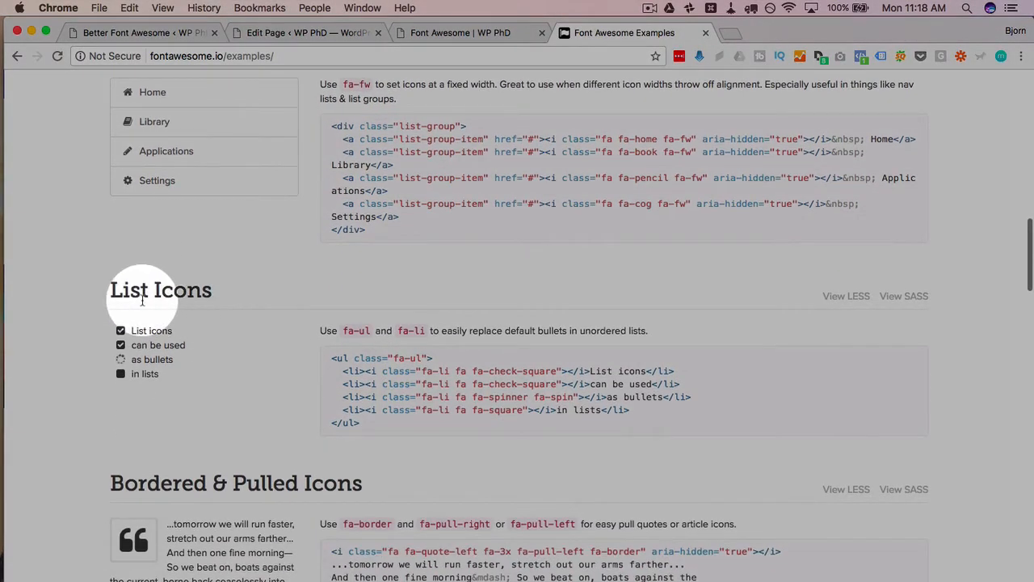
scroll("down", 3)
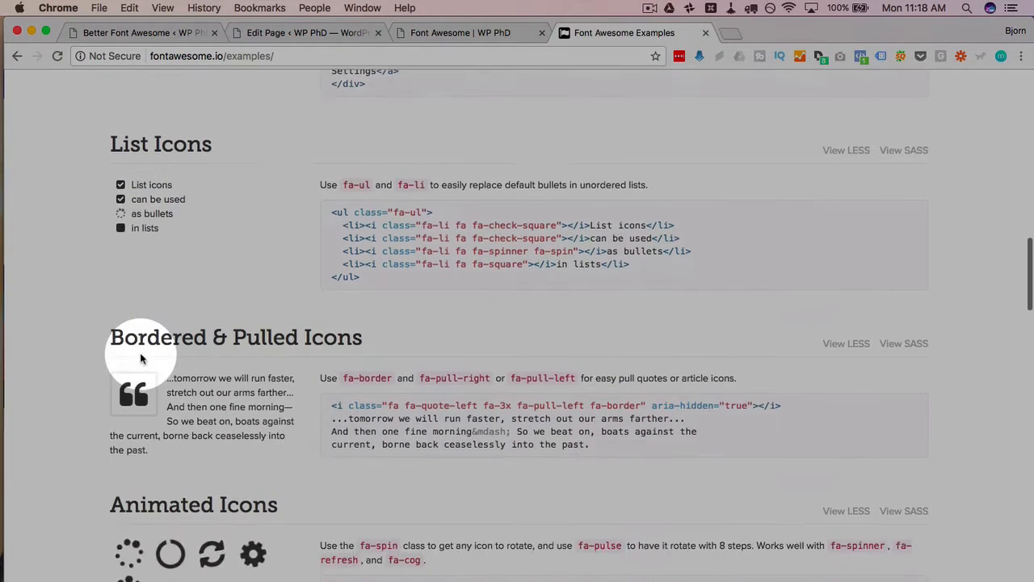
scroll("down", 3)
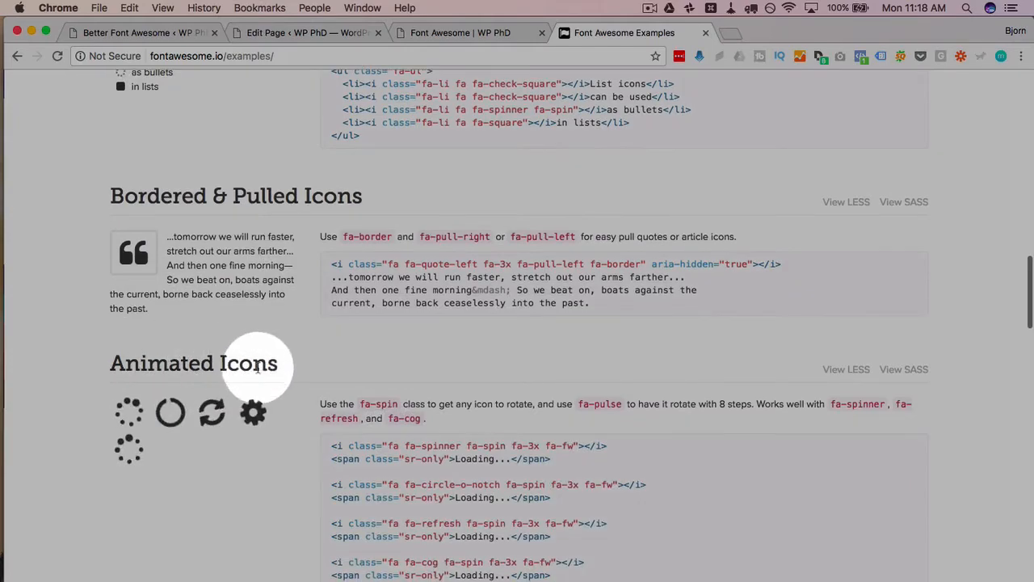
scroll("down", 3)
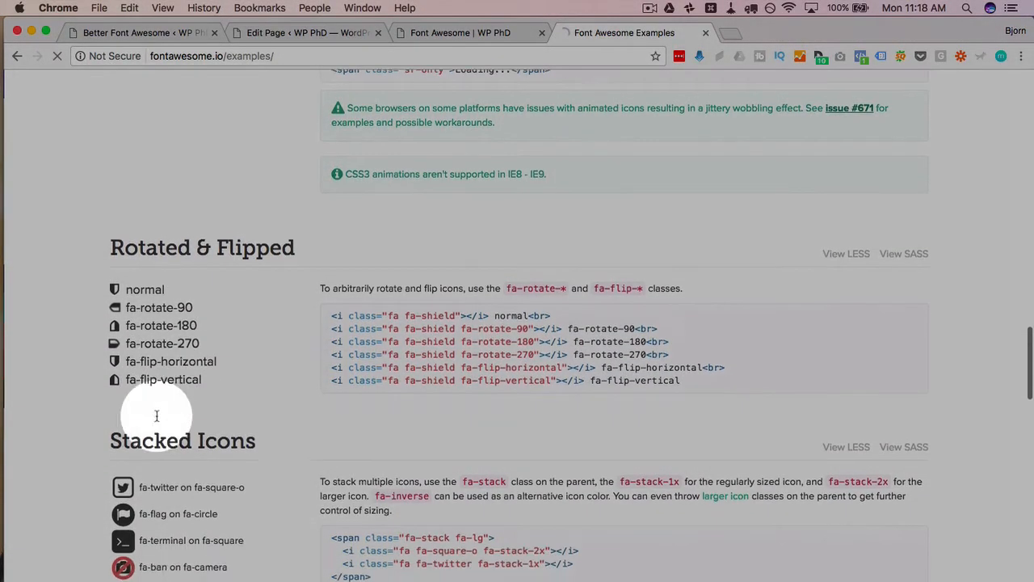
scroll("down", 3)
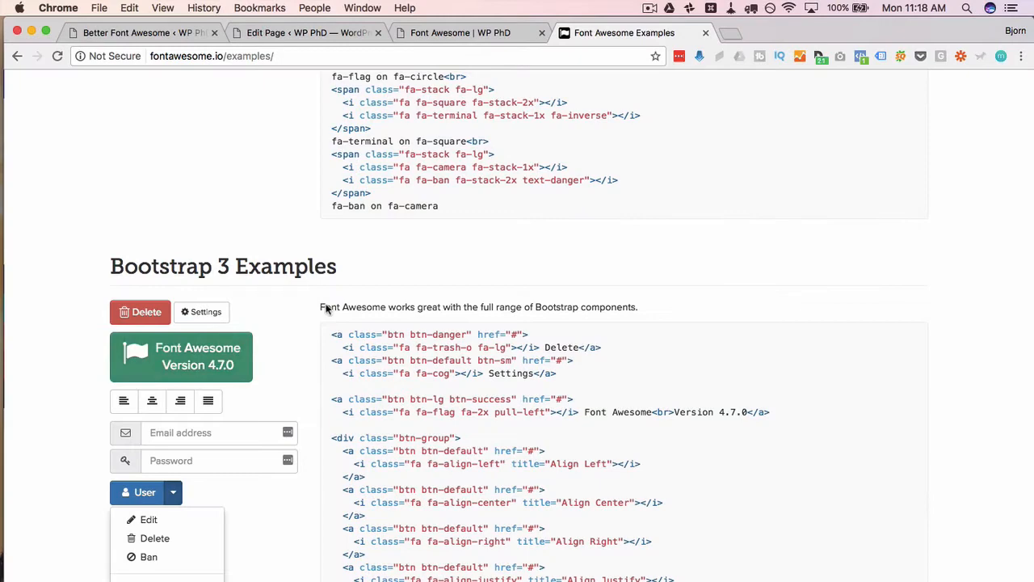
left_click(459, 32)
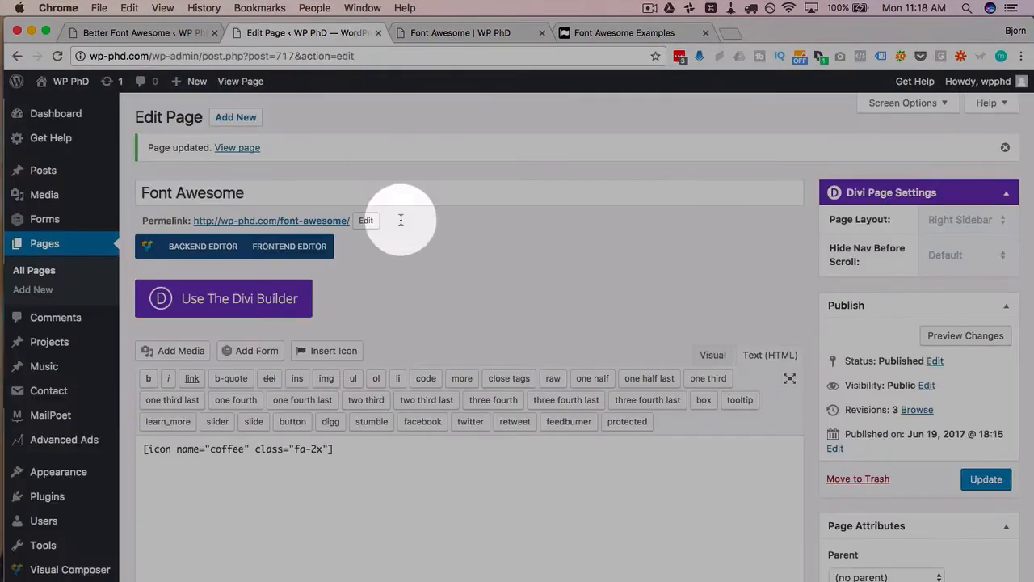
- Change the shortcode icon from coffee to upload, update, and reload the live page
scroll("down", 3)
type("upload")
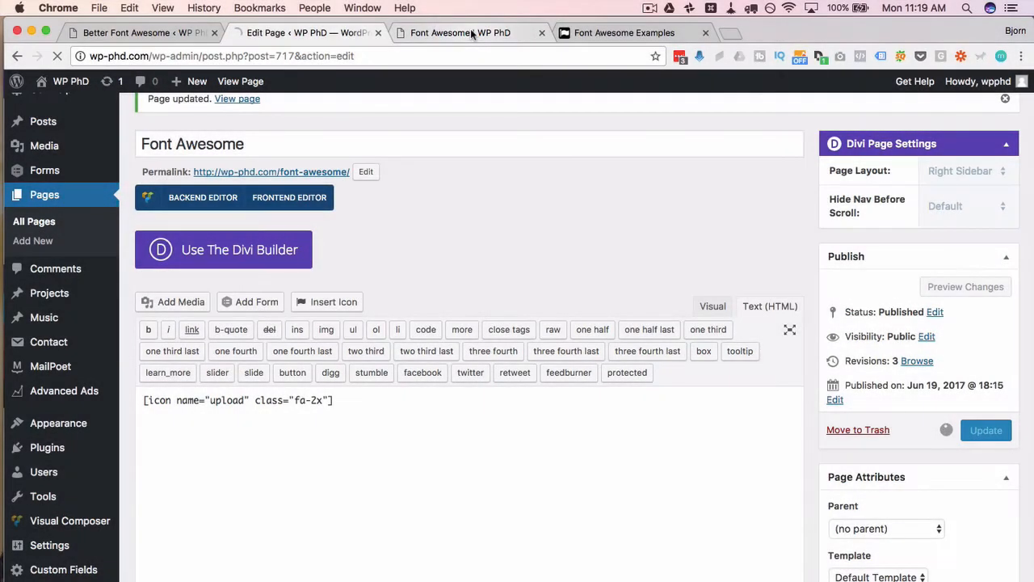
left_click(236, 99)
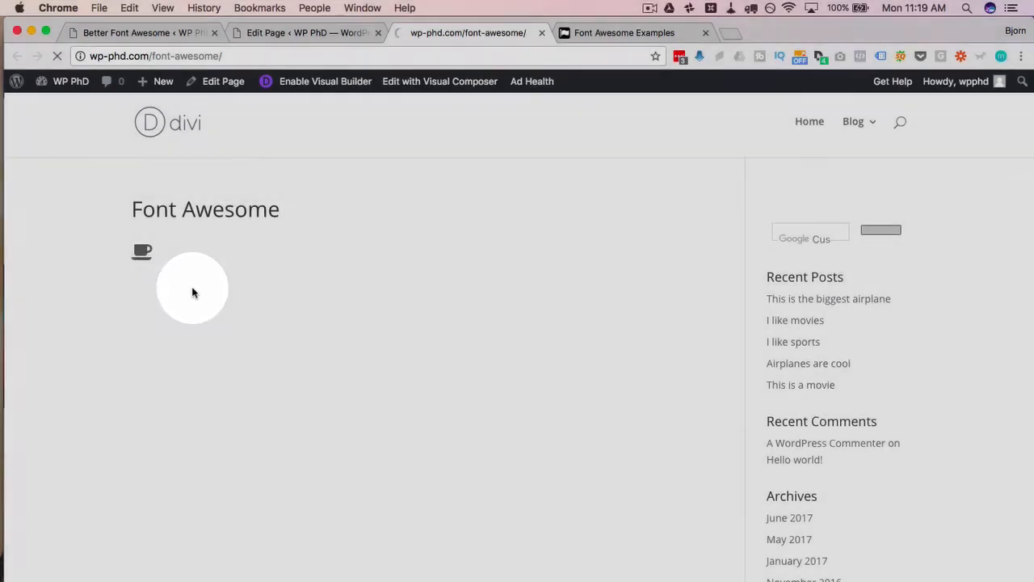
left_click(304, 33)
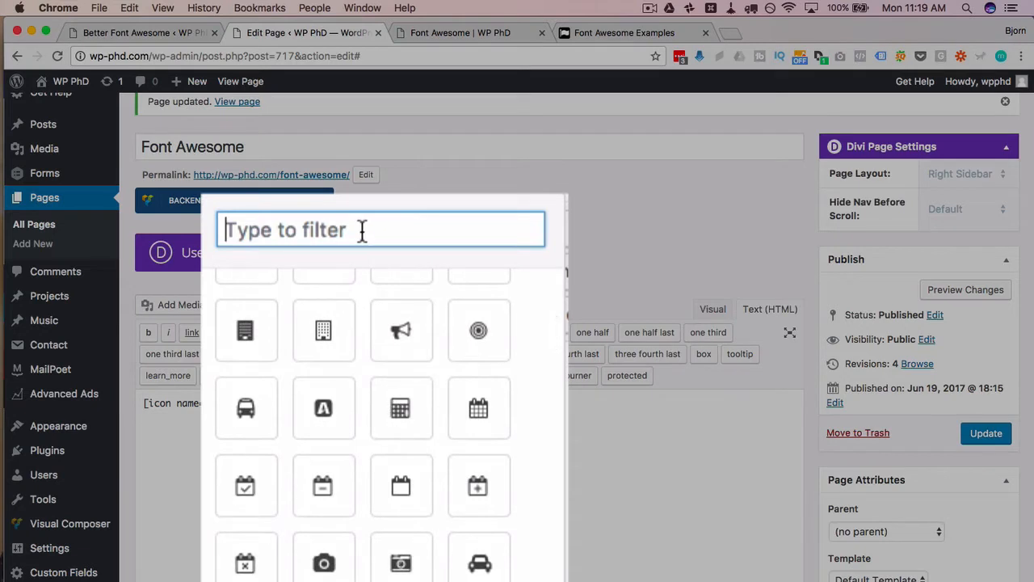
- Filter the icon picker, insert a tree icon shortcode, and select it for editing
type("aniam")
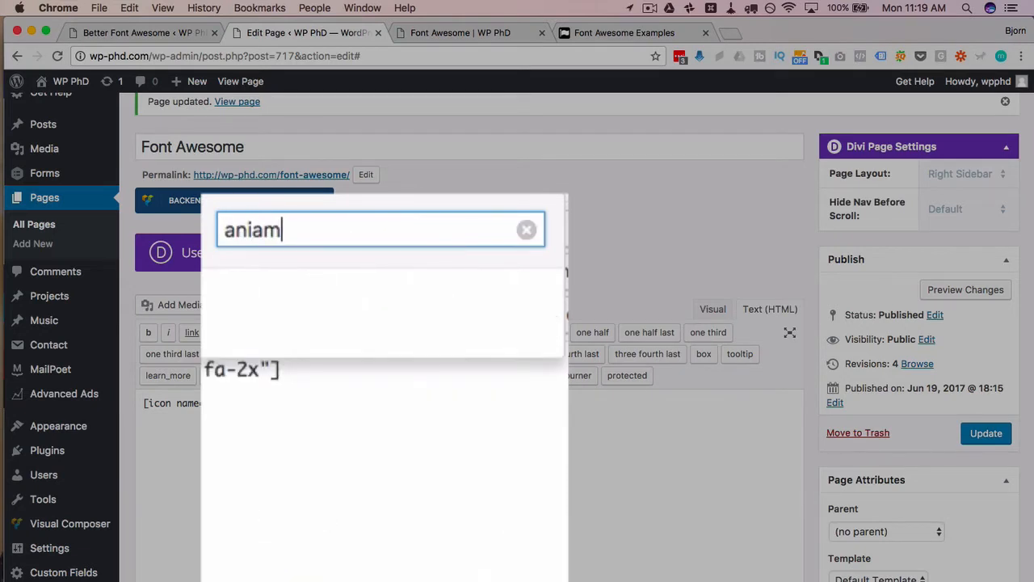
type("animal")
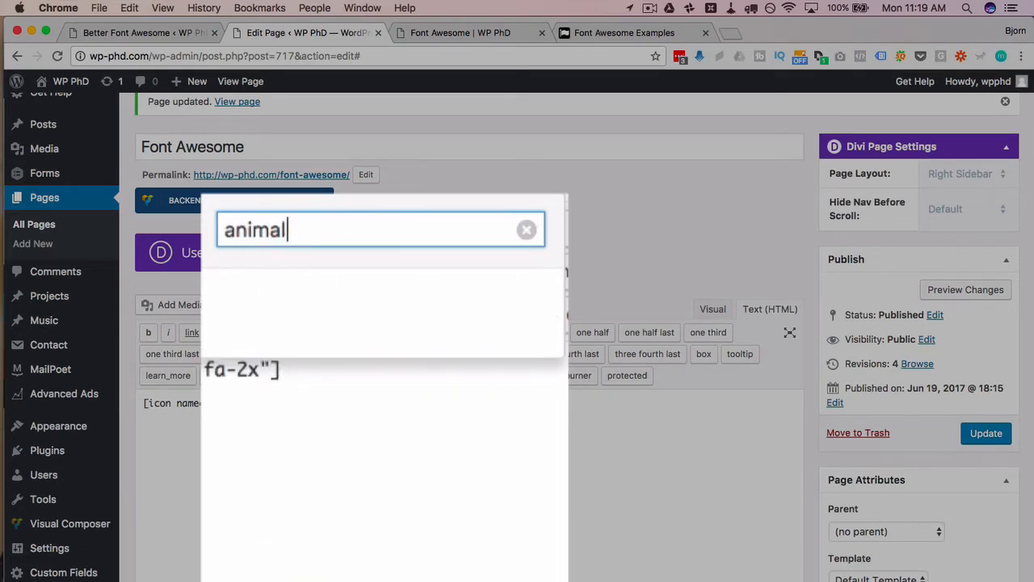
type("t")
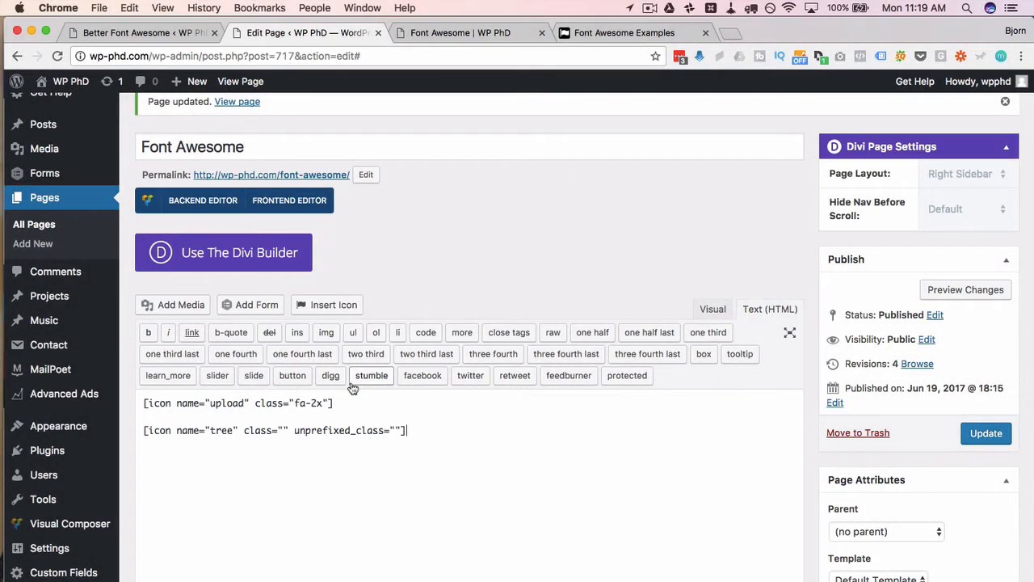
triple_click(275, 430)
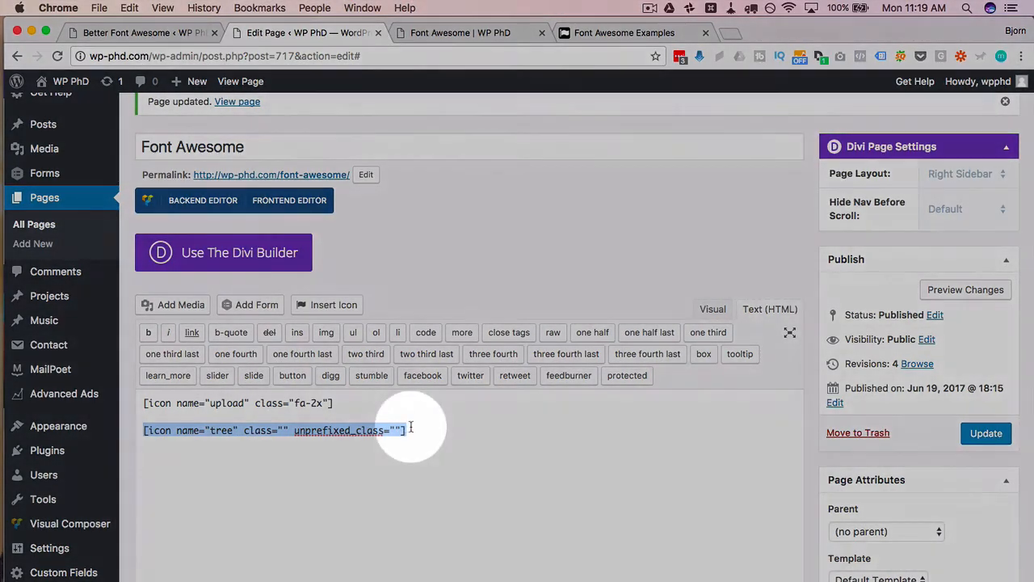
double_click(337, 430)
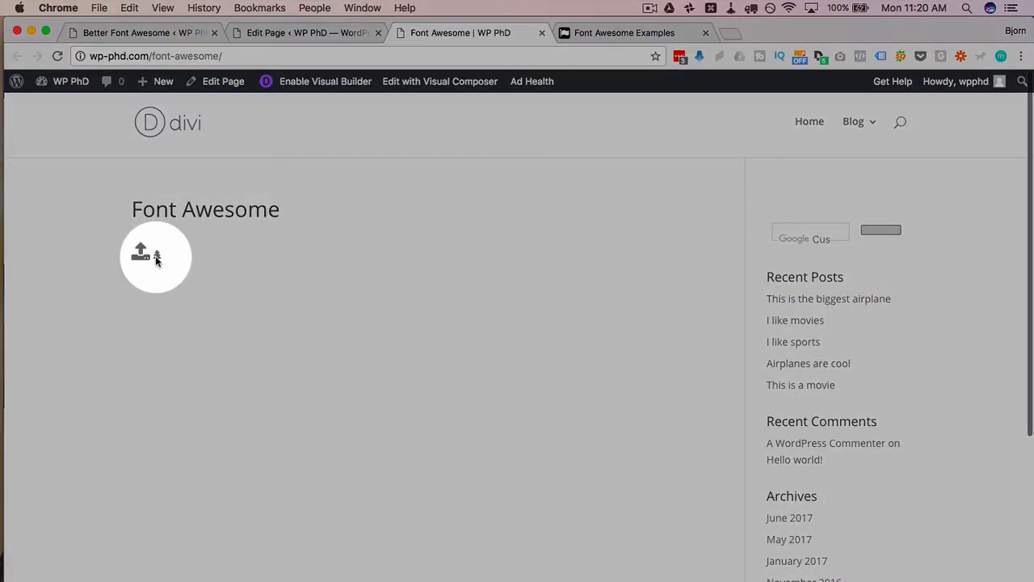
mouse_move(277, 220)
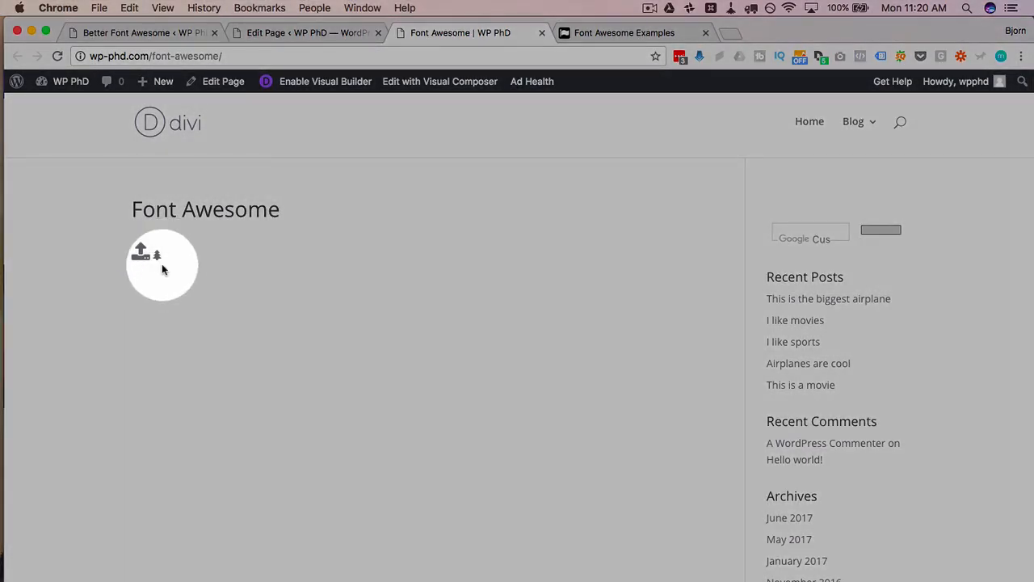
mouse_move(220, 252)
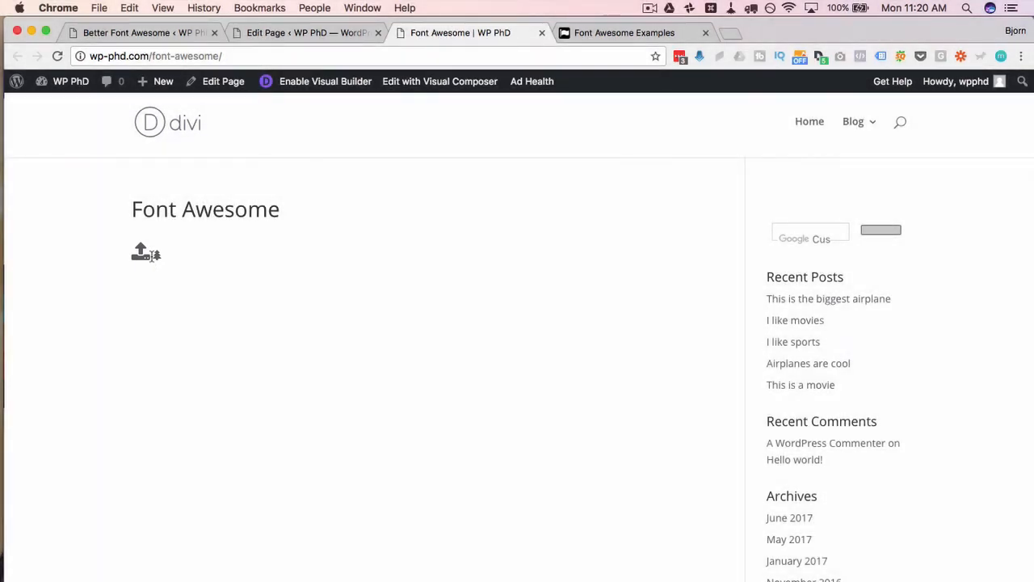
mouse_move(176, 259)
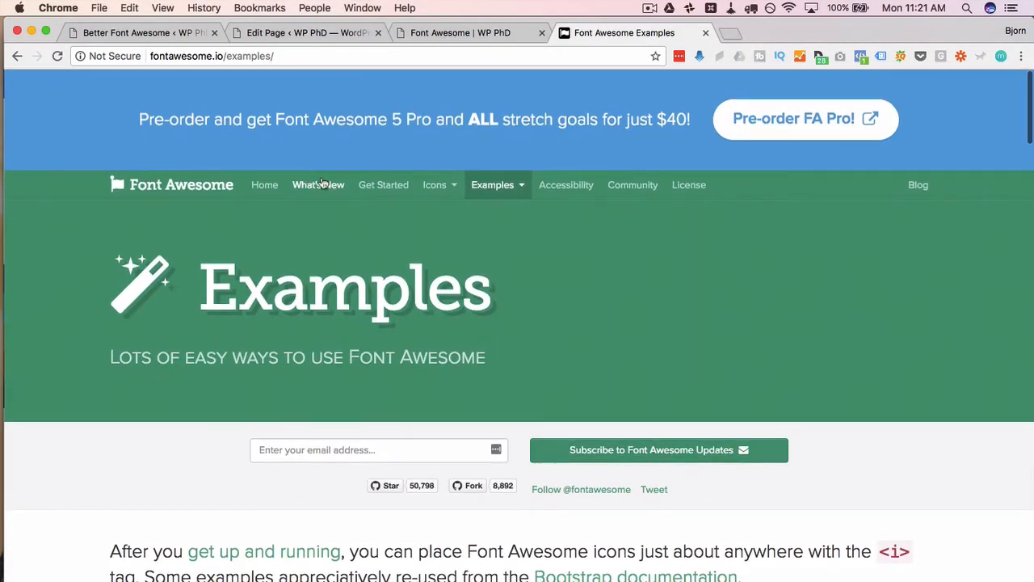
- Browse the Font Awesome Icons gallery down through its categories to the file type and spinner icons
left_click(435, 184)
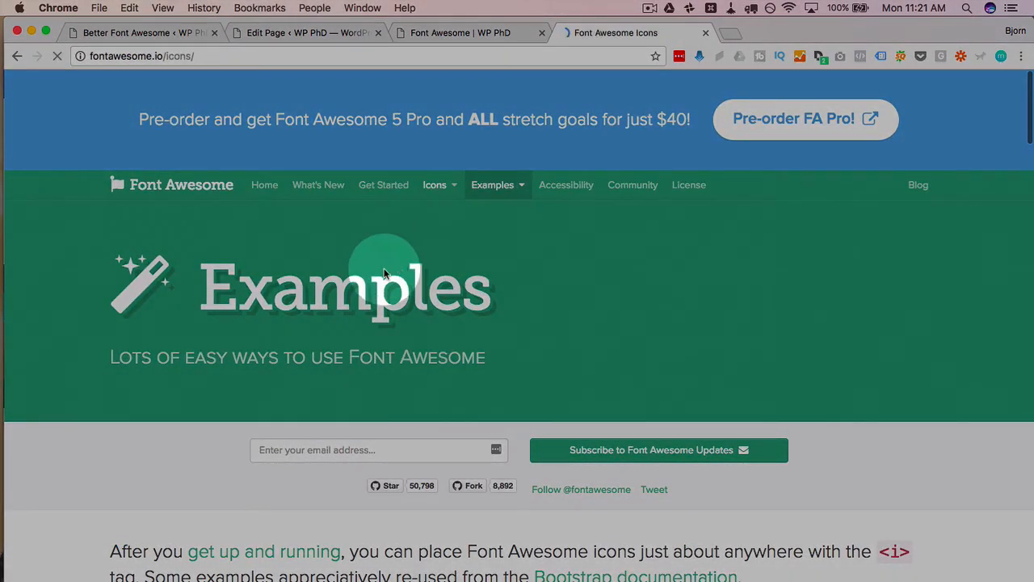
scroll("down", 3)
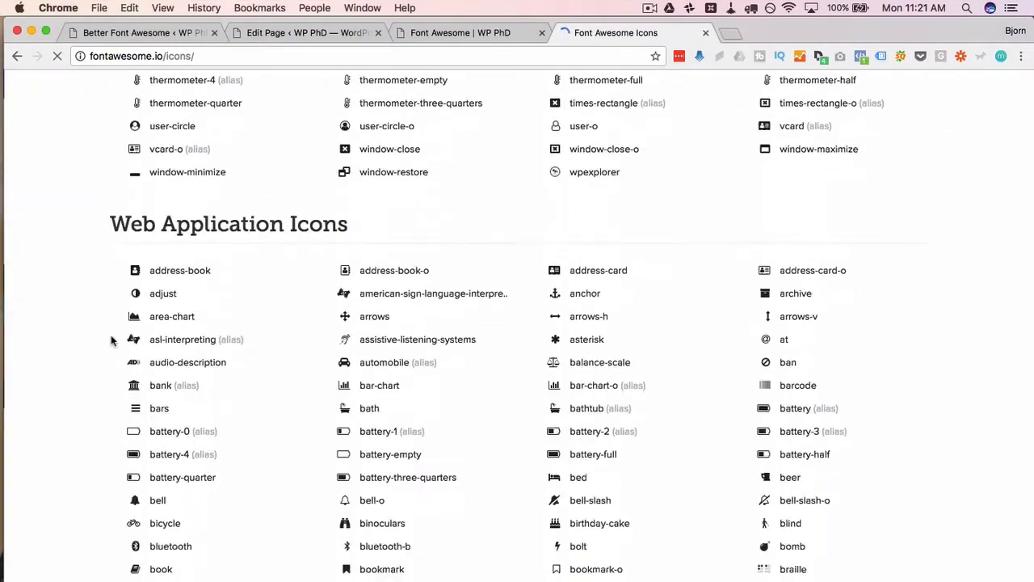
scroll("down", 3)
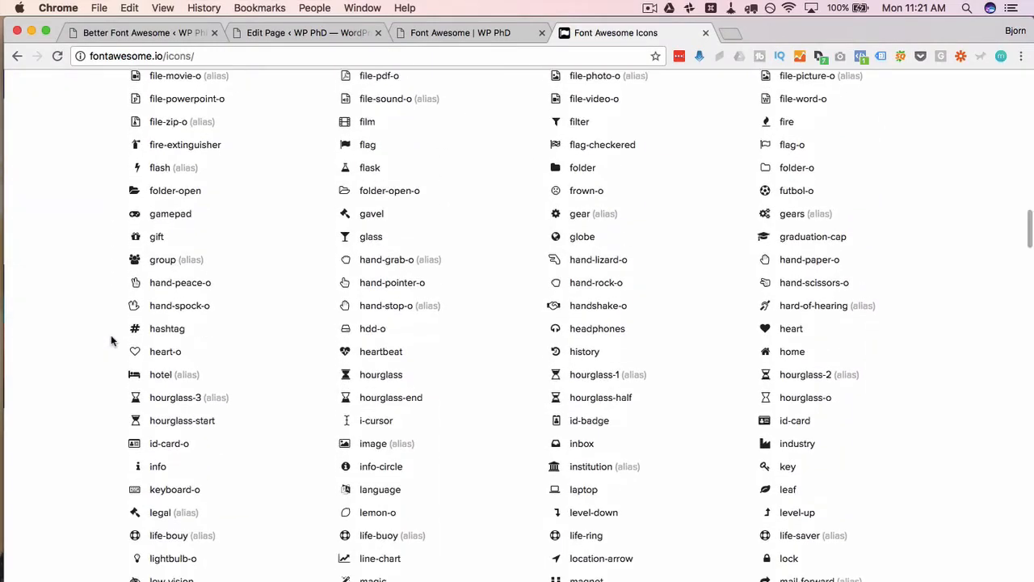
scroll("down", 3)
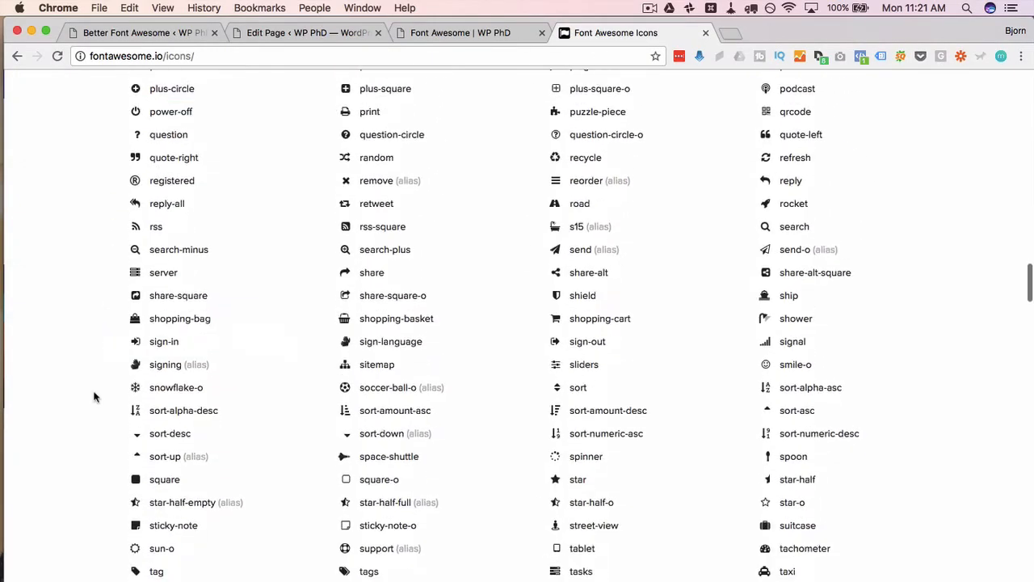
scroll("down", 3)
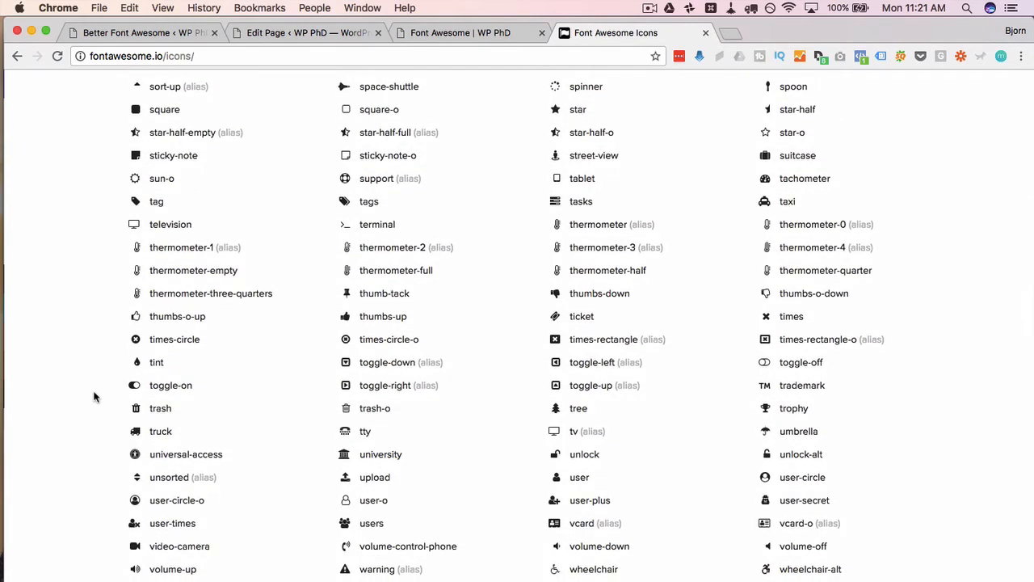
scroll("down", 3)
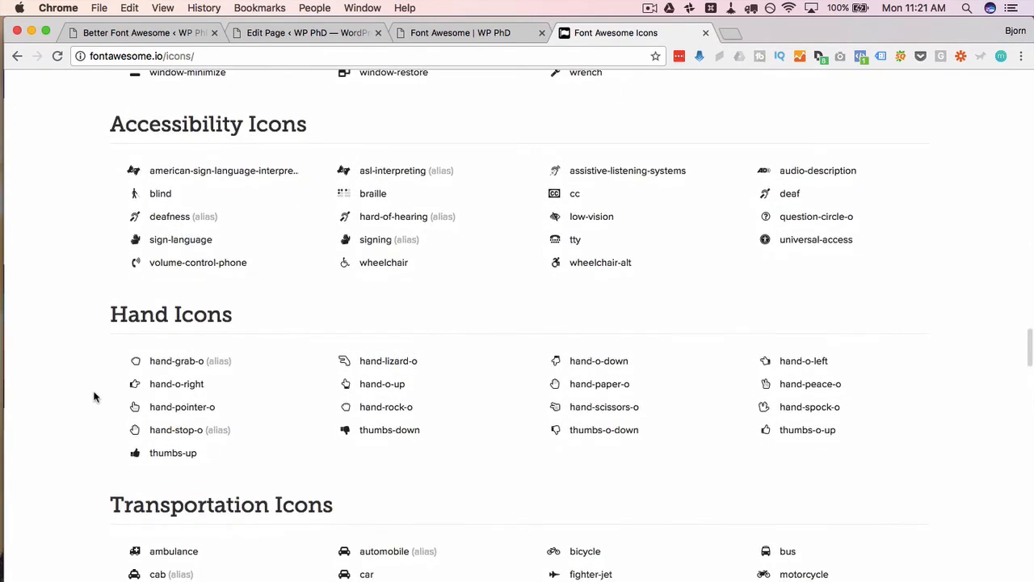
scroll("down", 3)
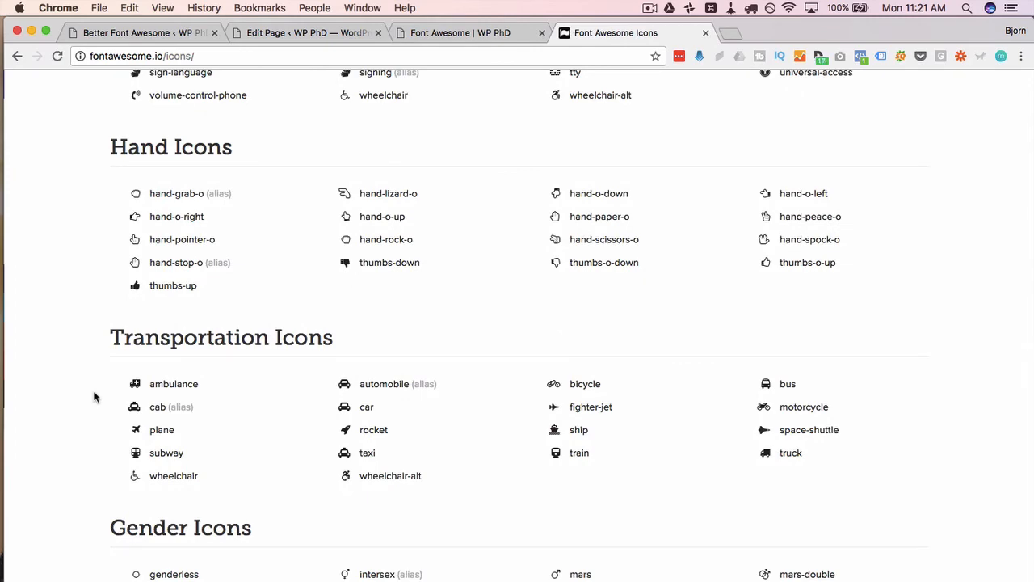
scroll("down", 3)
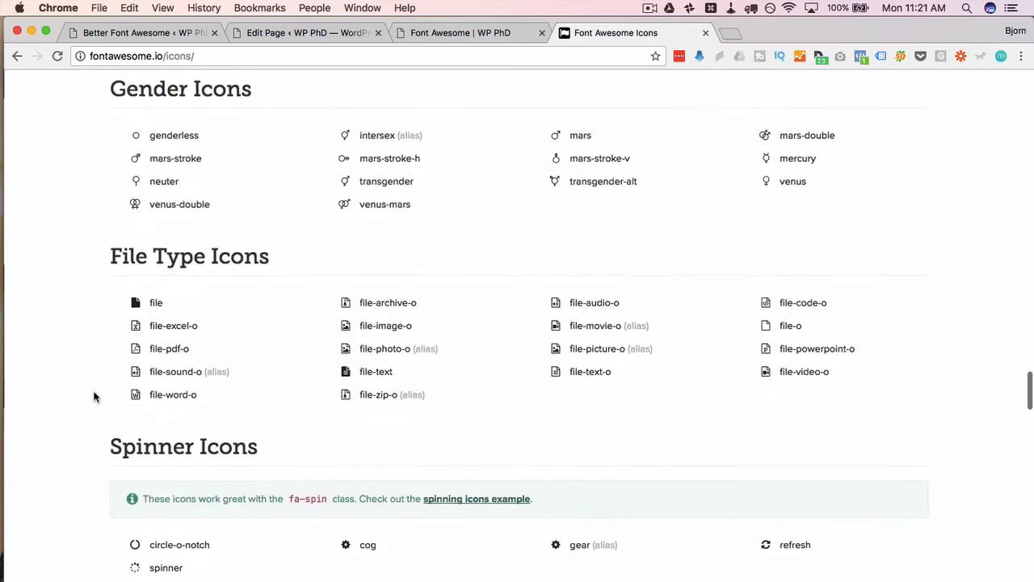